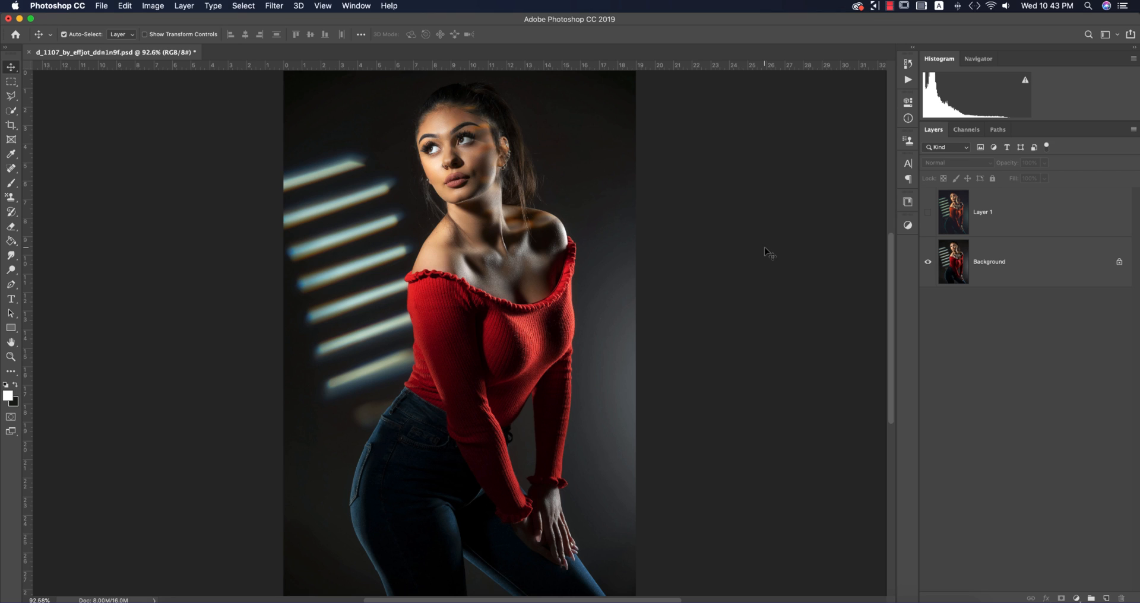
mouse_move(836, 237)
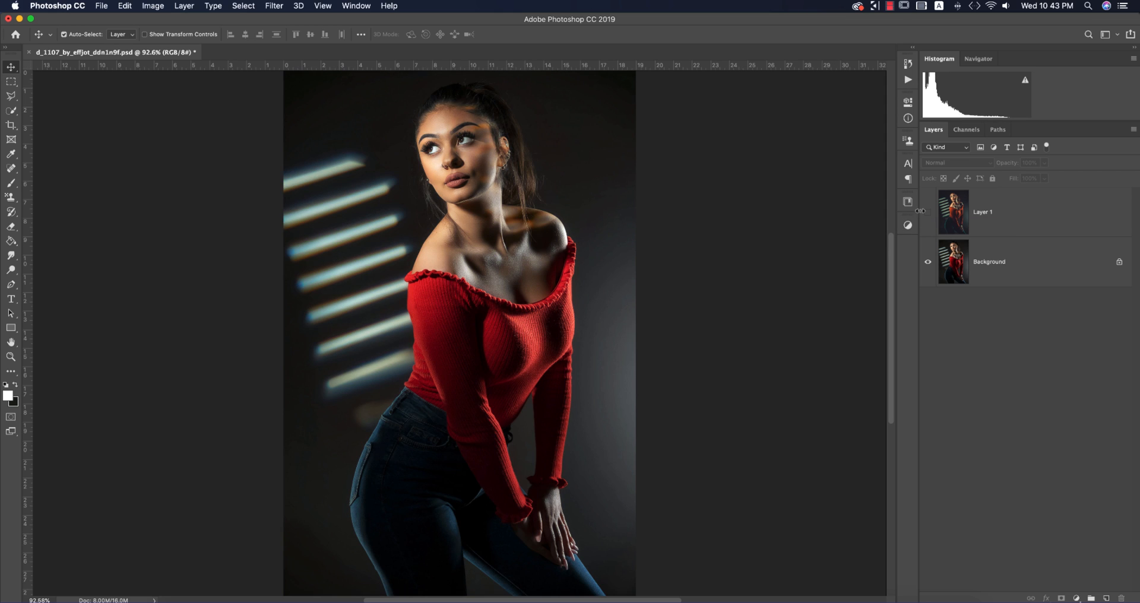
- Return to the Photoshop home screen listing recently opened files
left_click(21, 41)
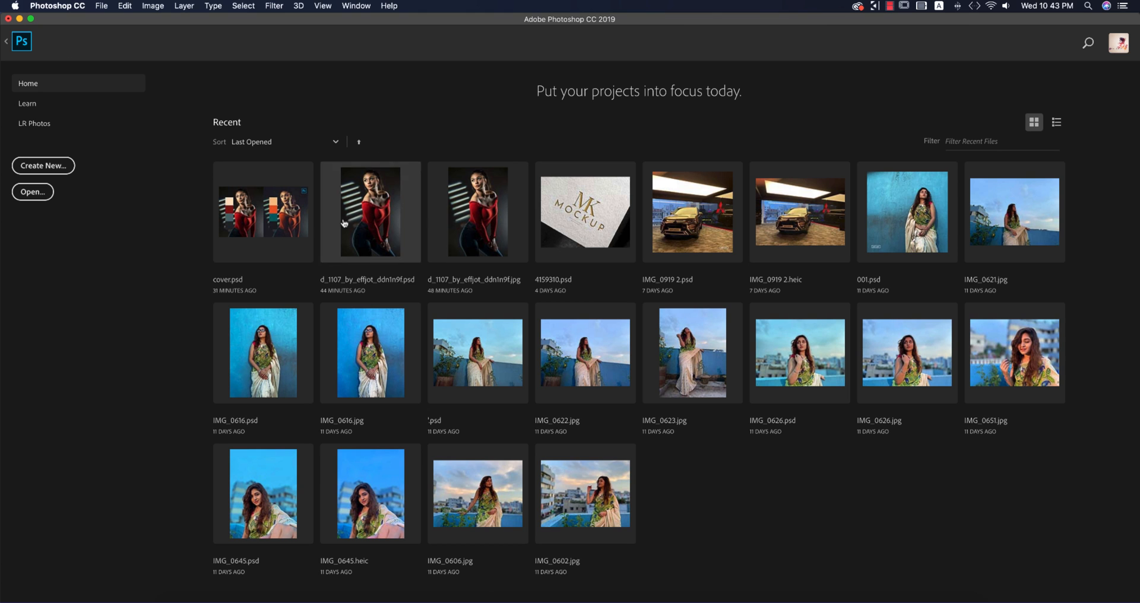
- Open cover.psd from recent files and select a swatch in the before palette
double_click(262, 212)
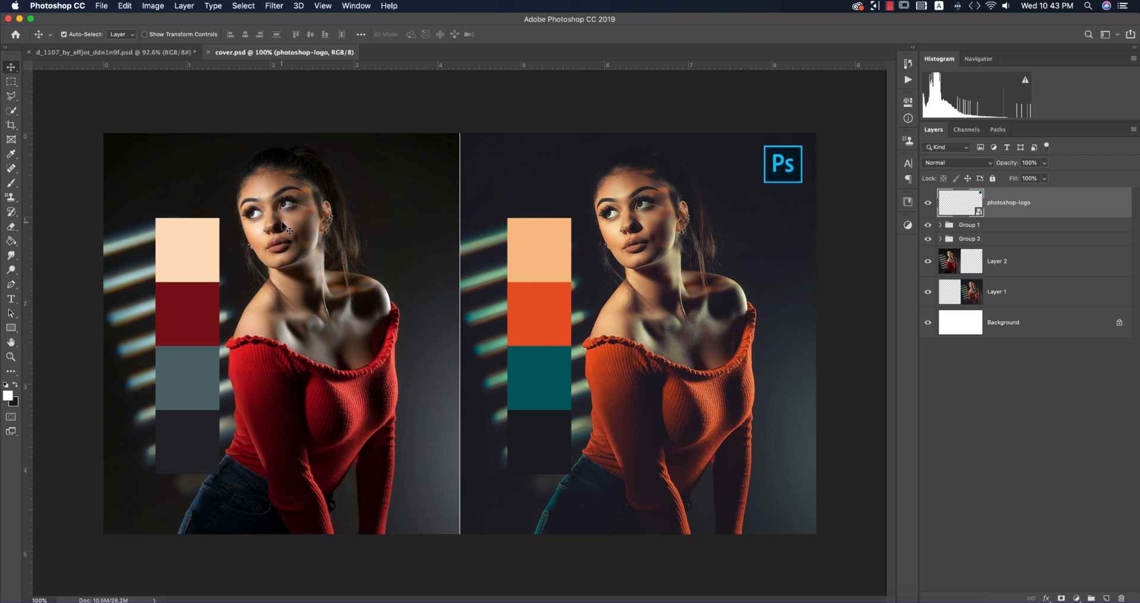
mouse_move(202, 294)
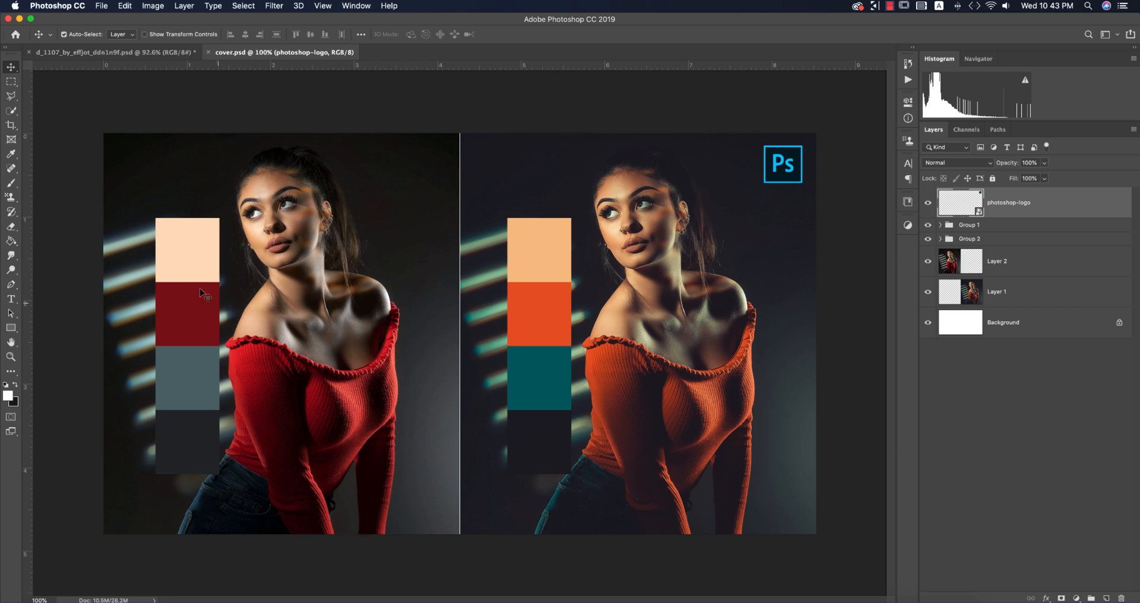
mouse_move(207, 258)
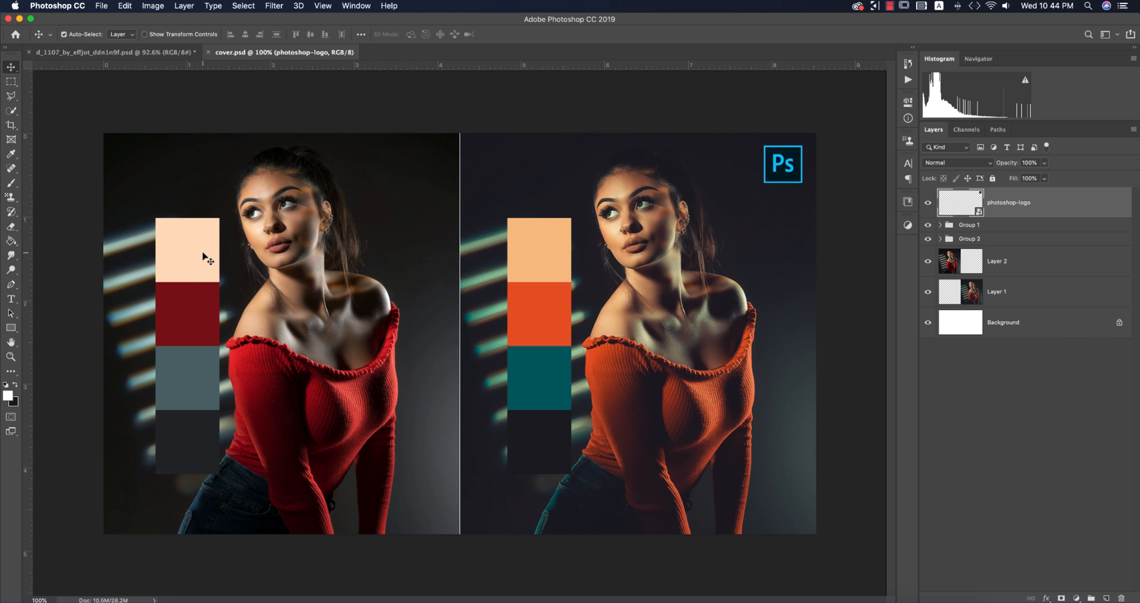
mouse_move(188, 267)
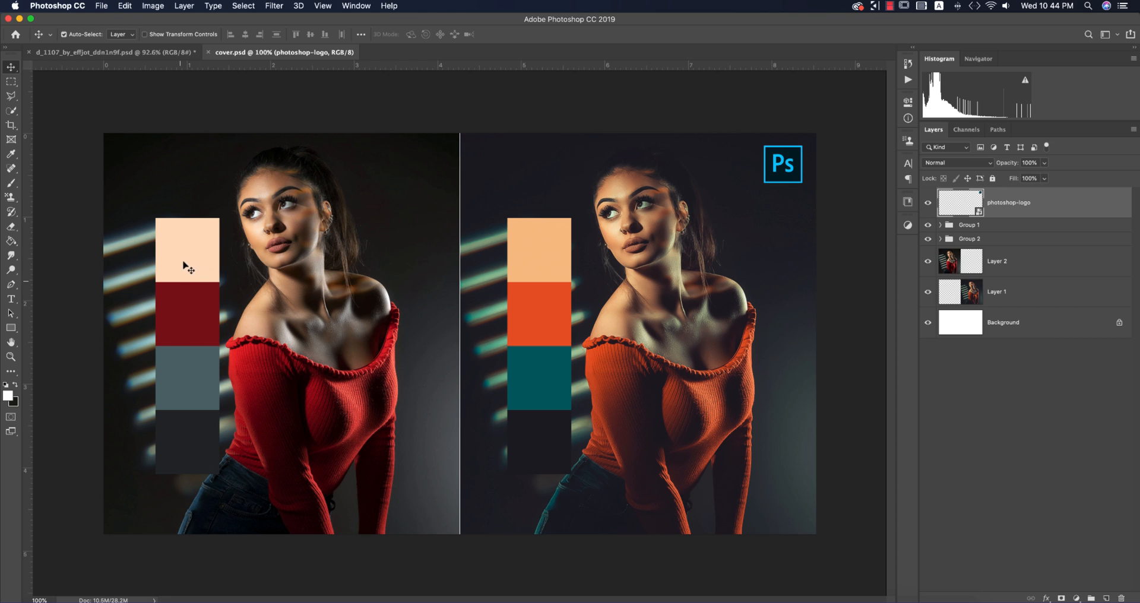
left_click(940, 239)
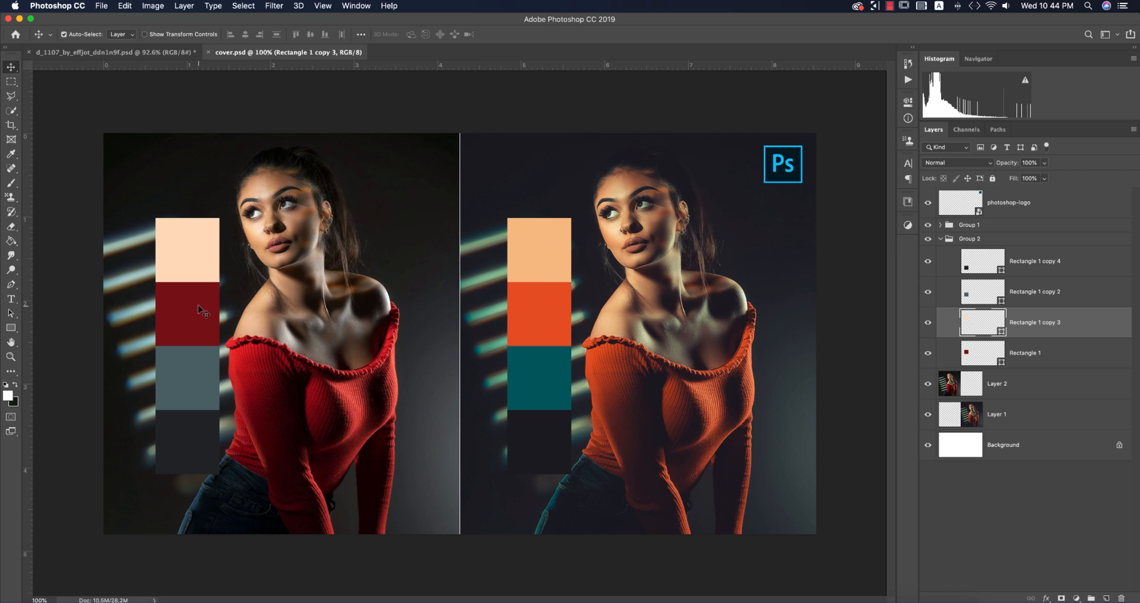
mouse_move(255, 407)
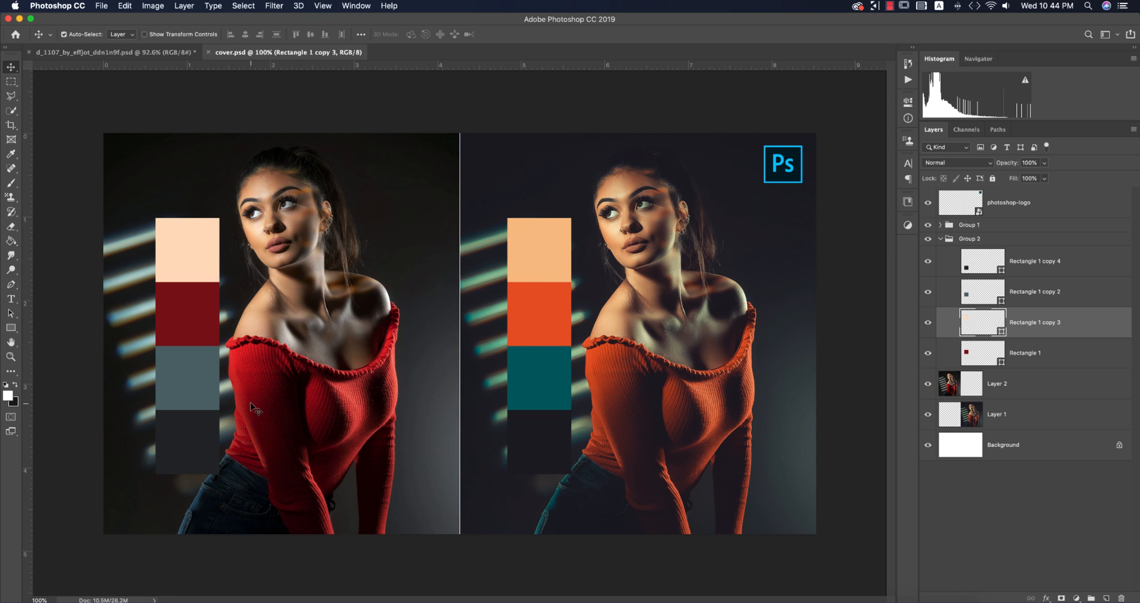
mouse_move(103, 241)
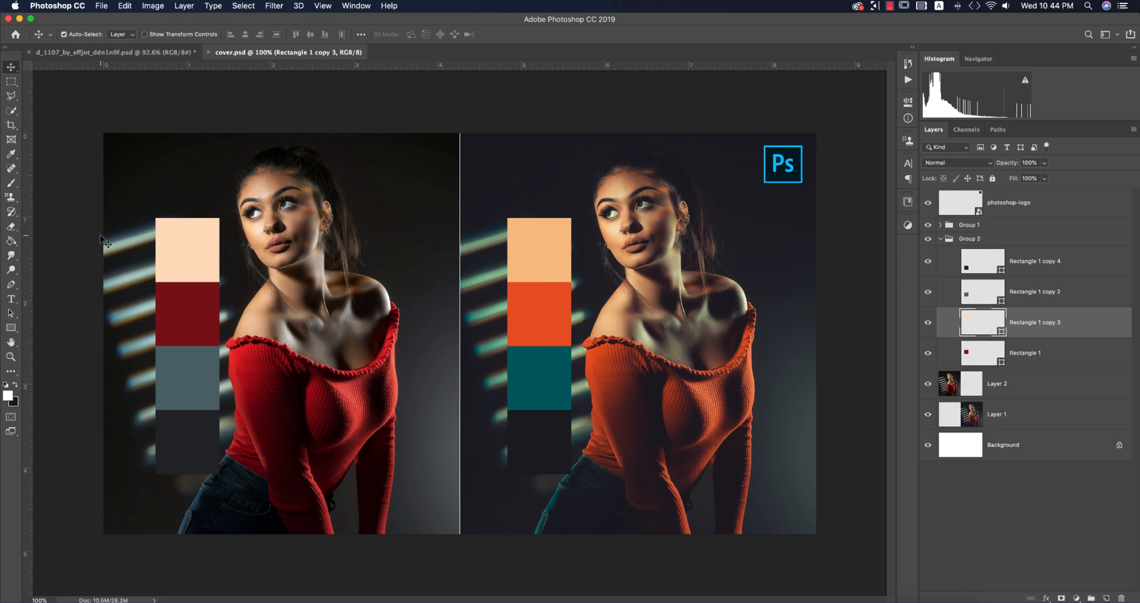
mouse_move(197, 458)
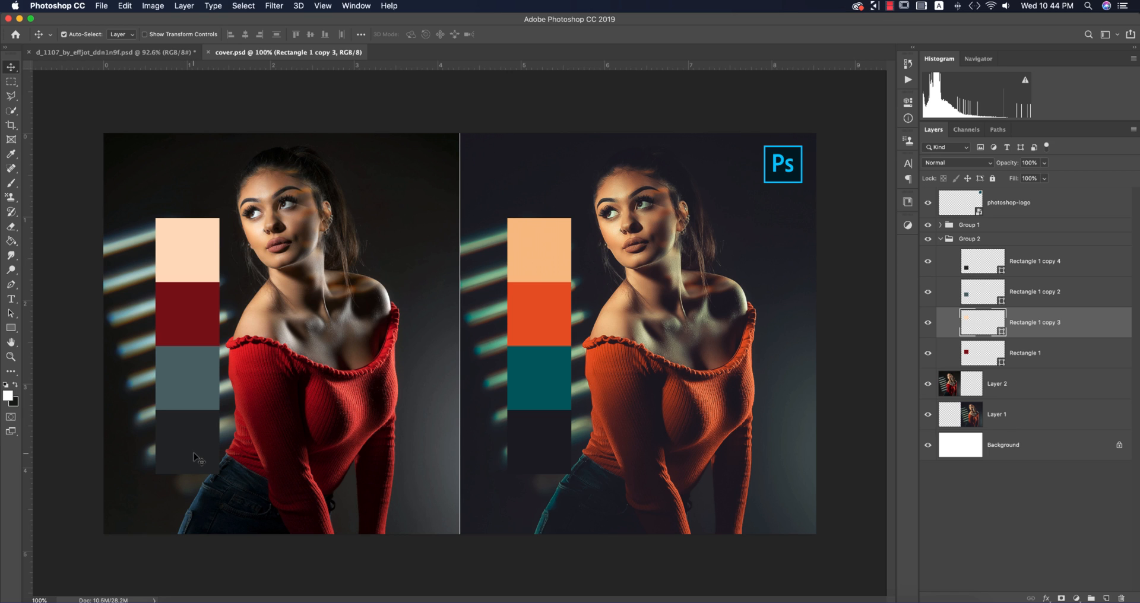
mouse_move(413, 244)
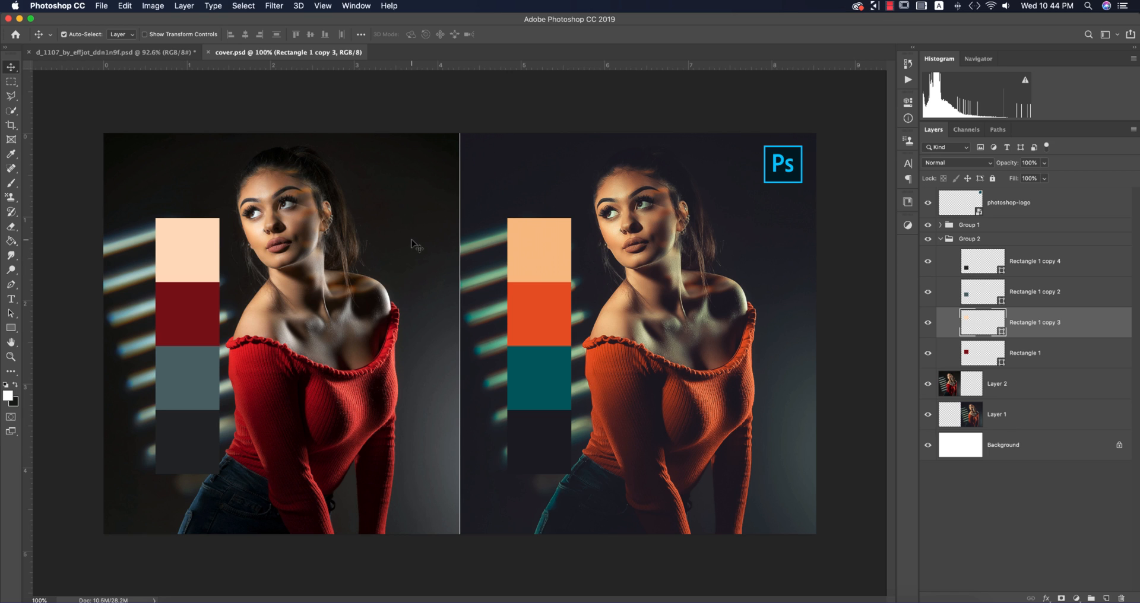
mouse_move(538, 444)
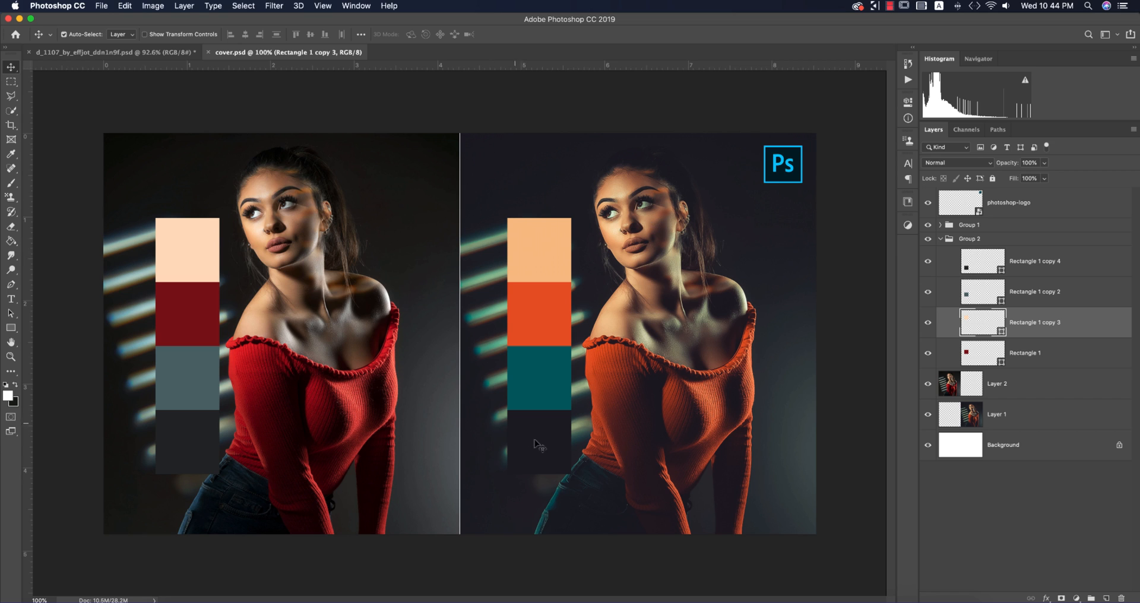
mouse_move(662, 447)
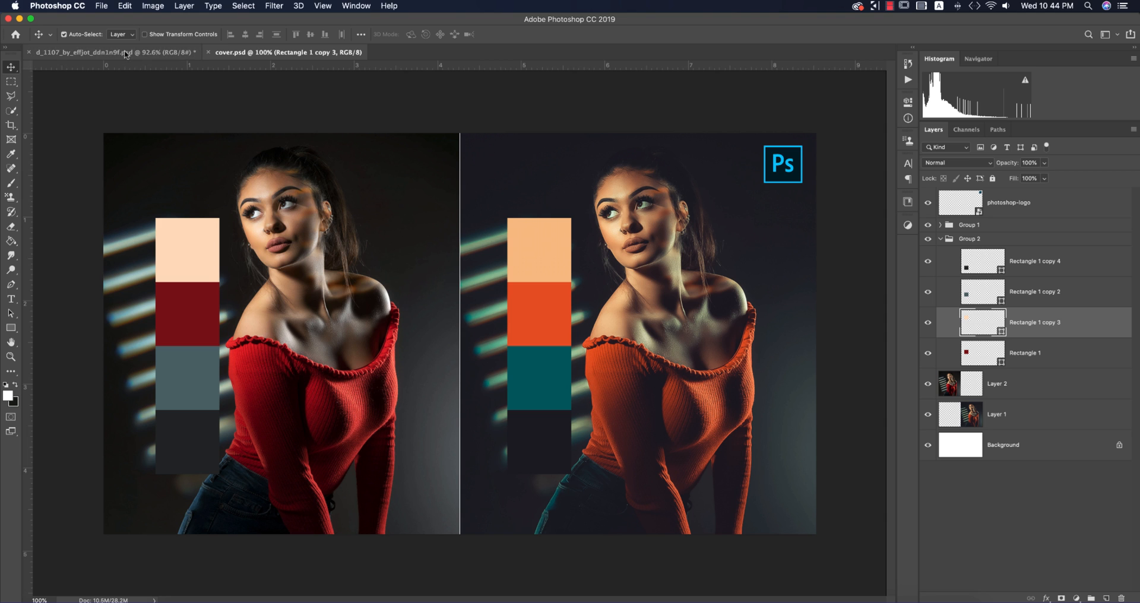
mouse_move(123, 51)
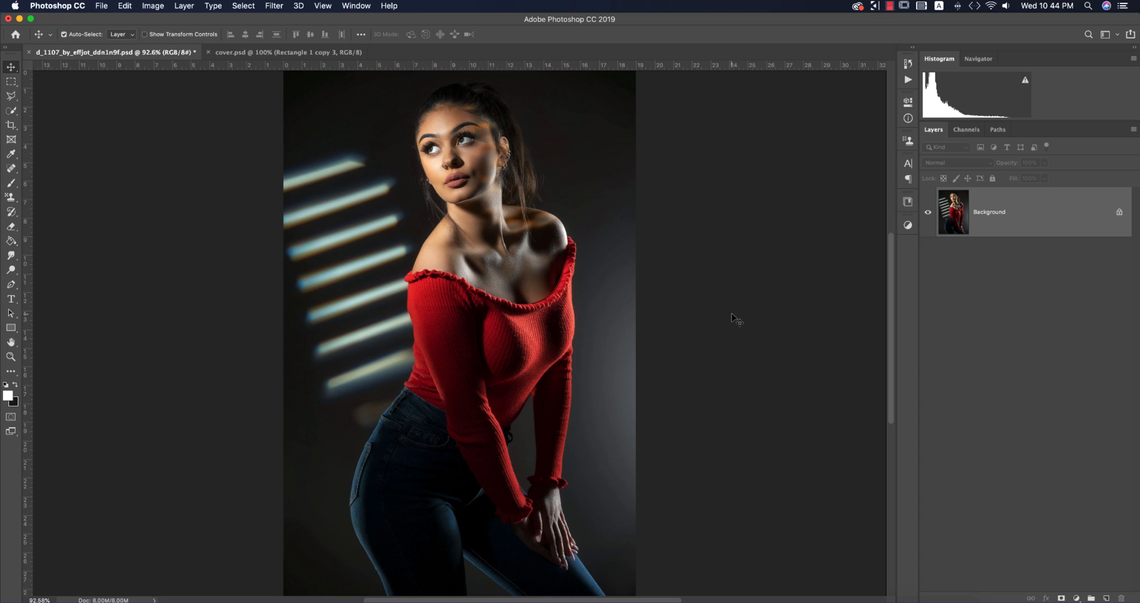
mouse_move(684, 304)
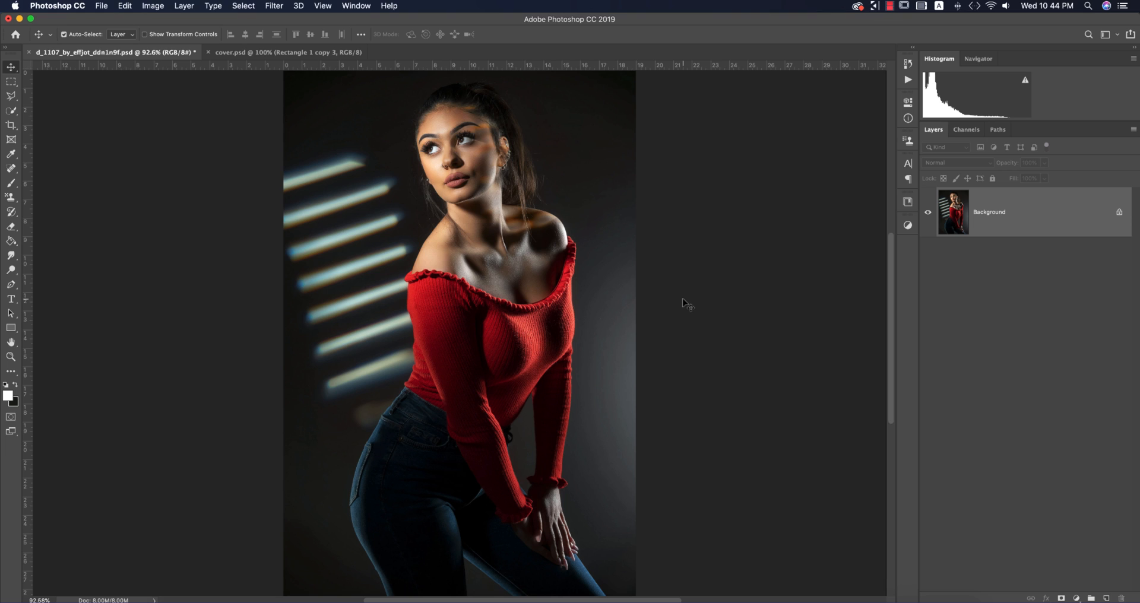
- Duplicate the Background layer and name the copy 'edit'
key("cmd+j")
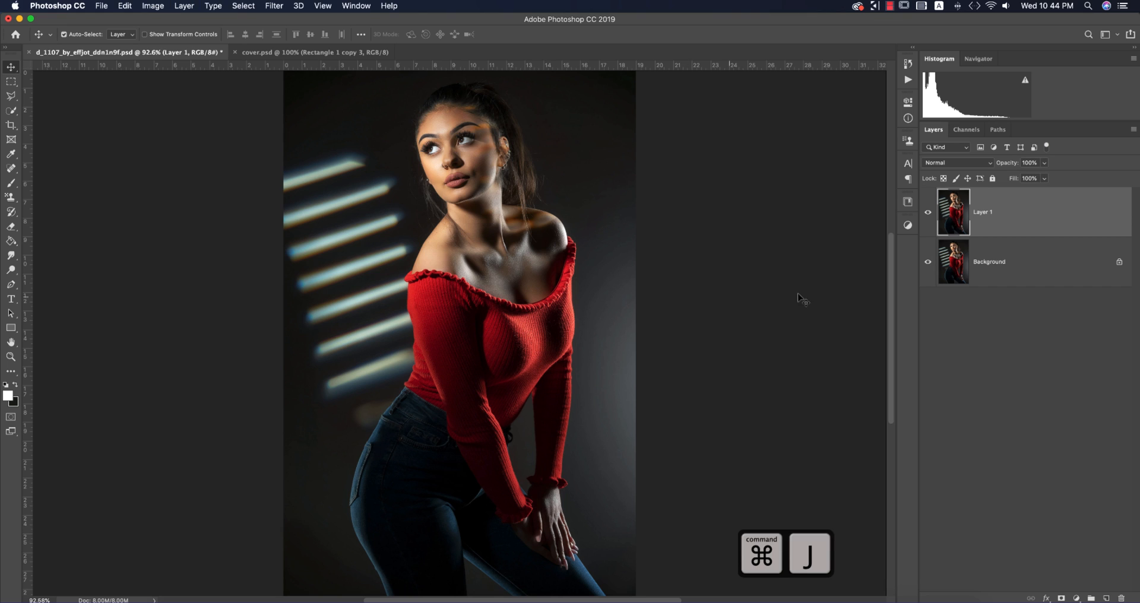
key("cmd+j")
type("edit")
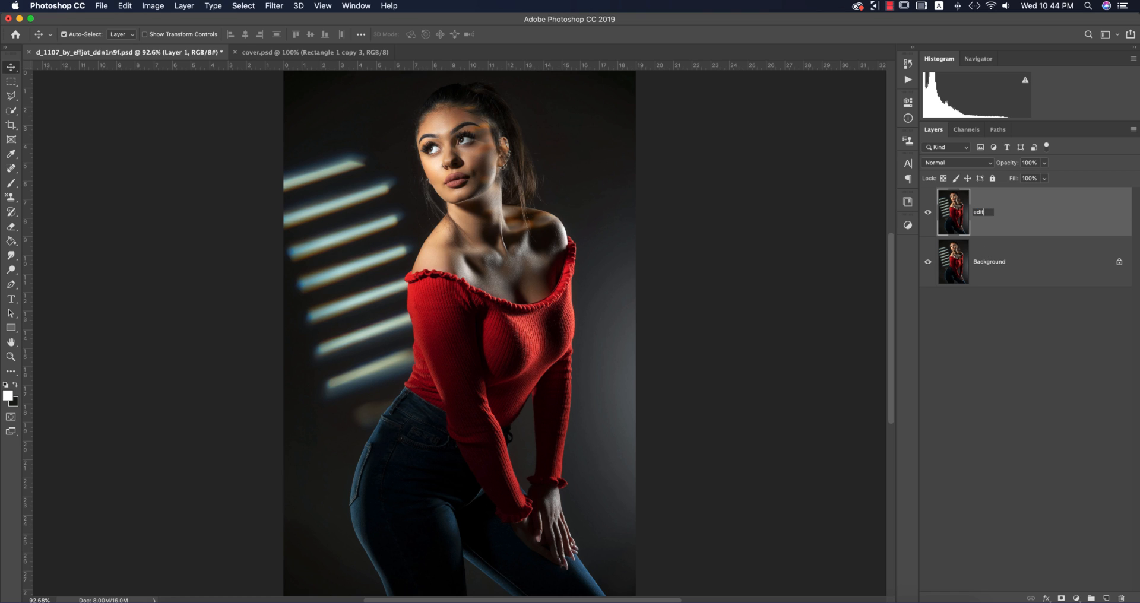
key("Return")
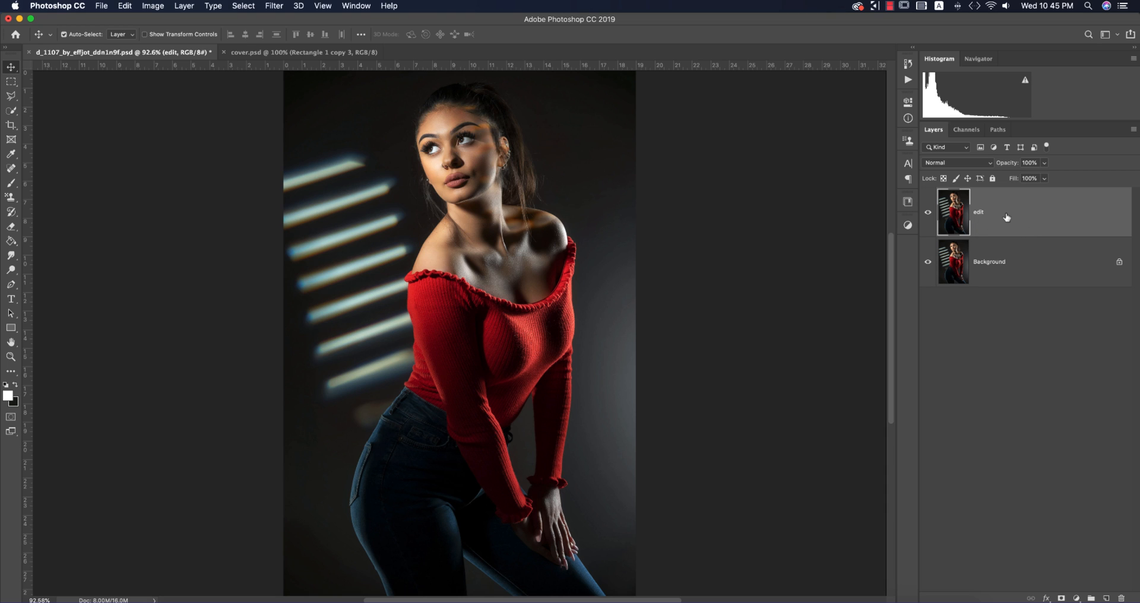
mouse_move(250, 16)
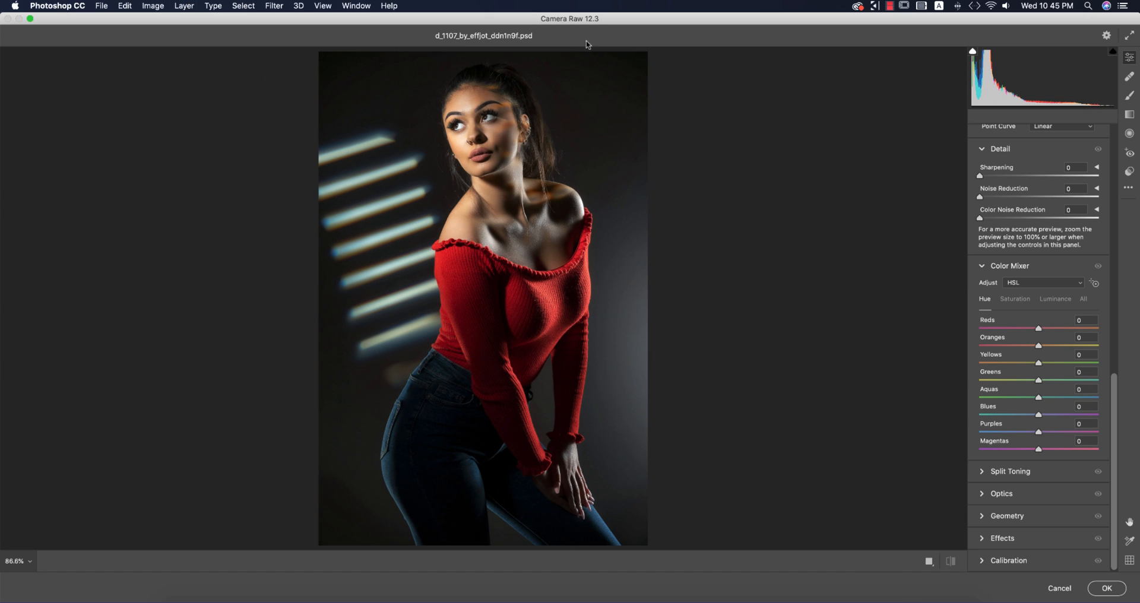
mouse_move(592, 25)
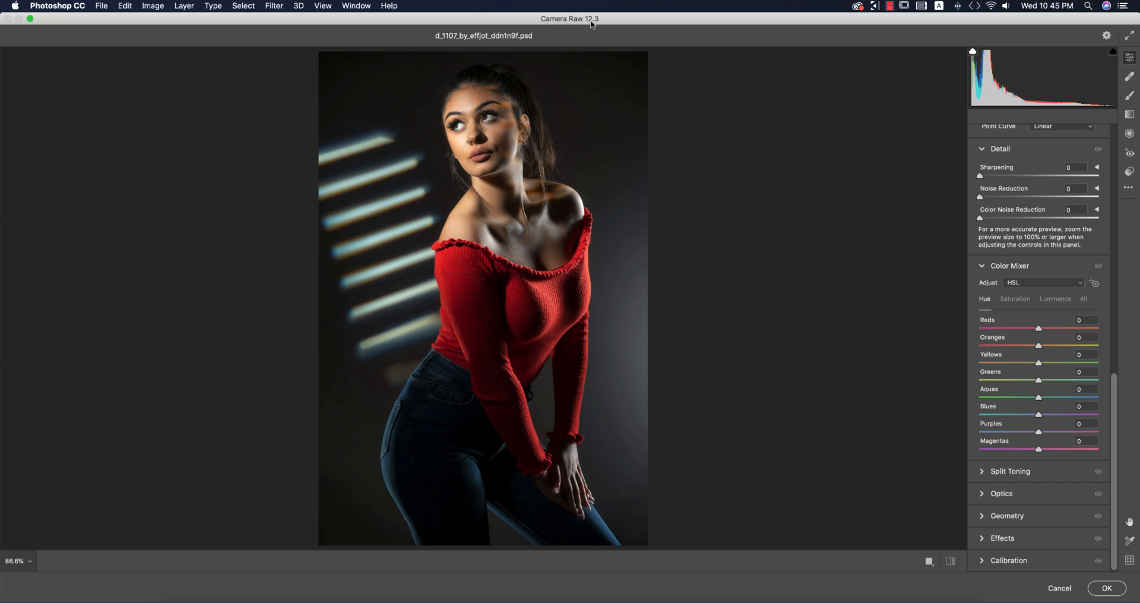
mouse_move(615, 28)
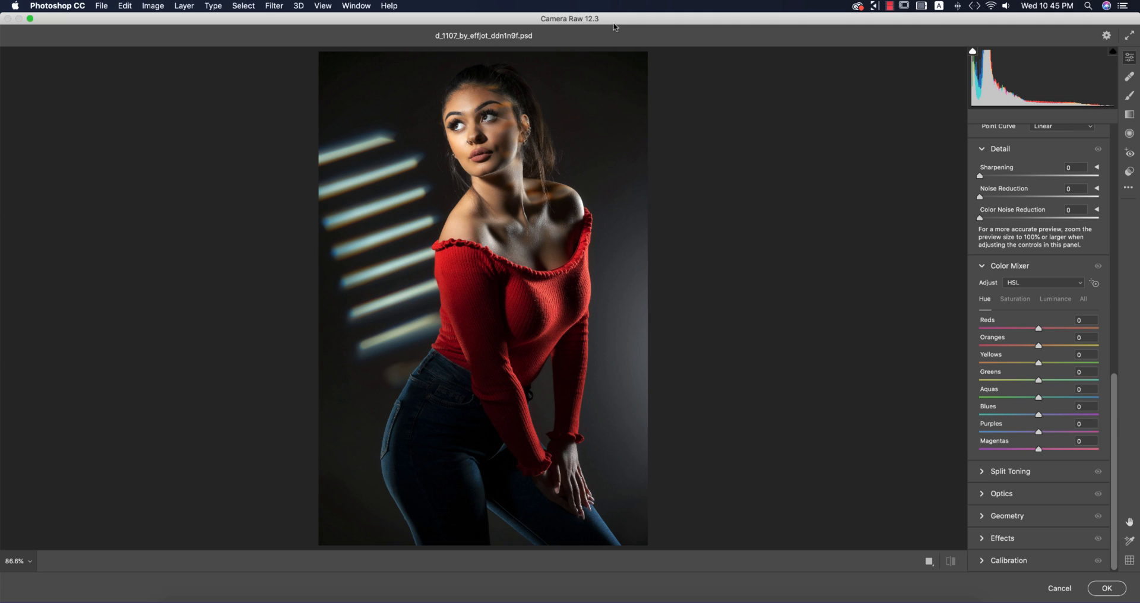
mouse_move(615, 28)
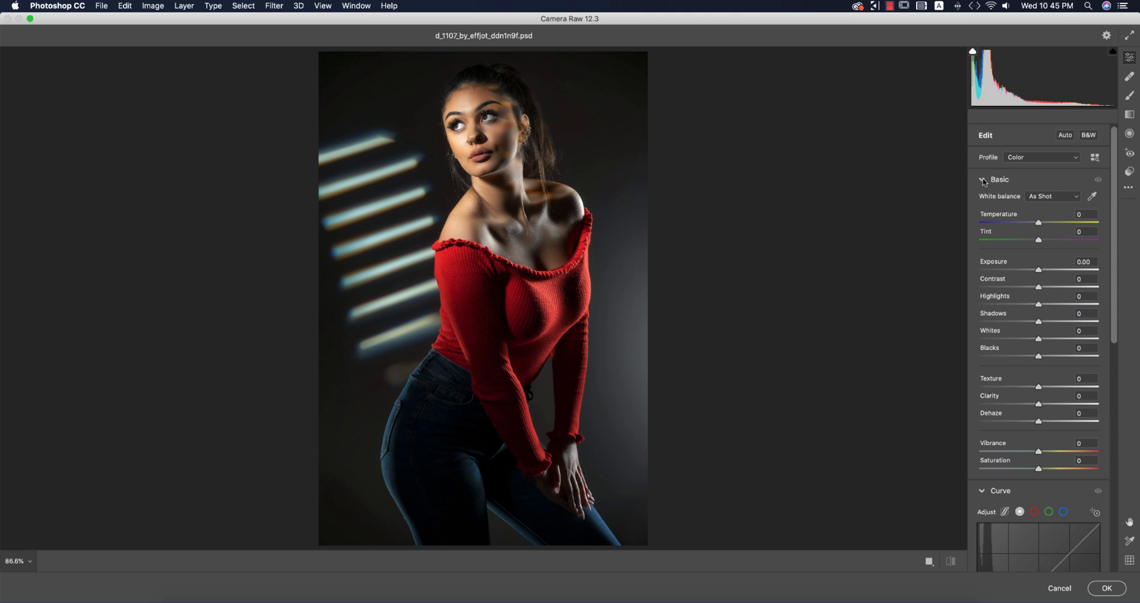
left_click(983, 180)
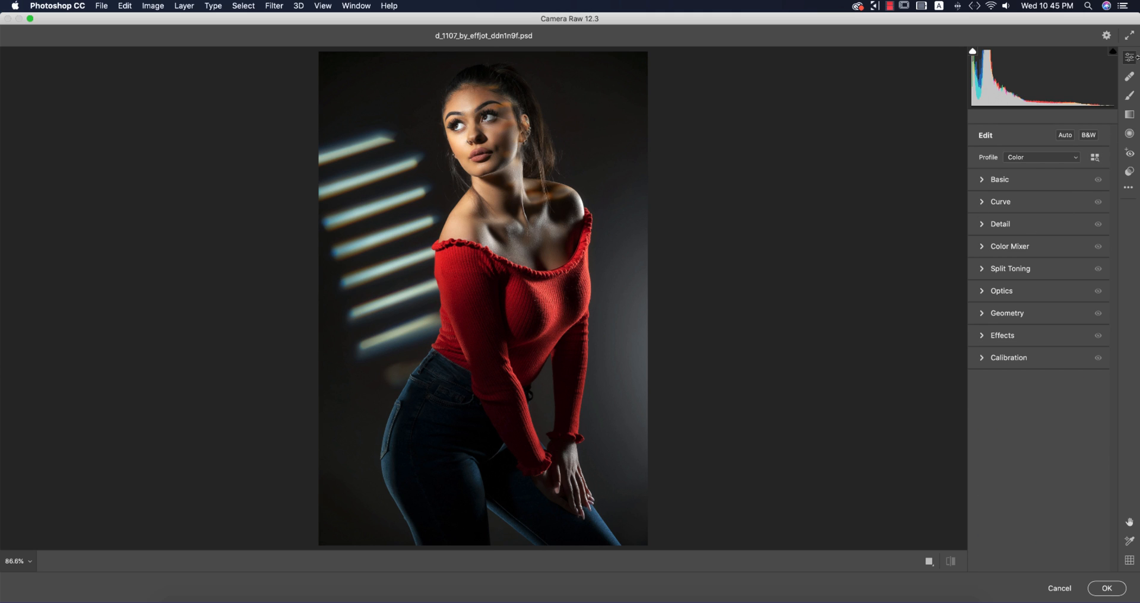
mouse_move(830, 165)
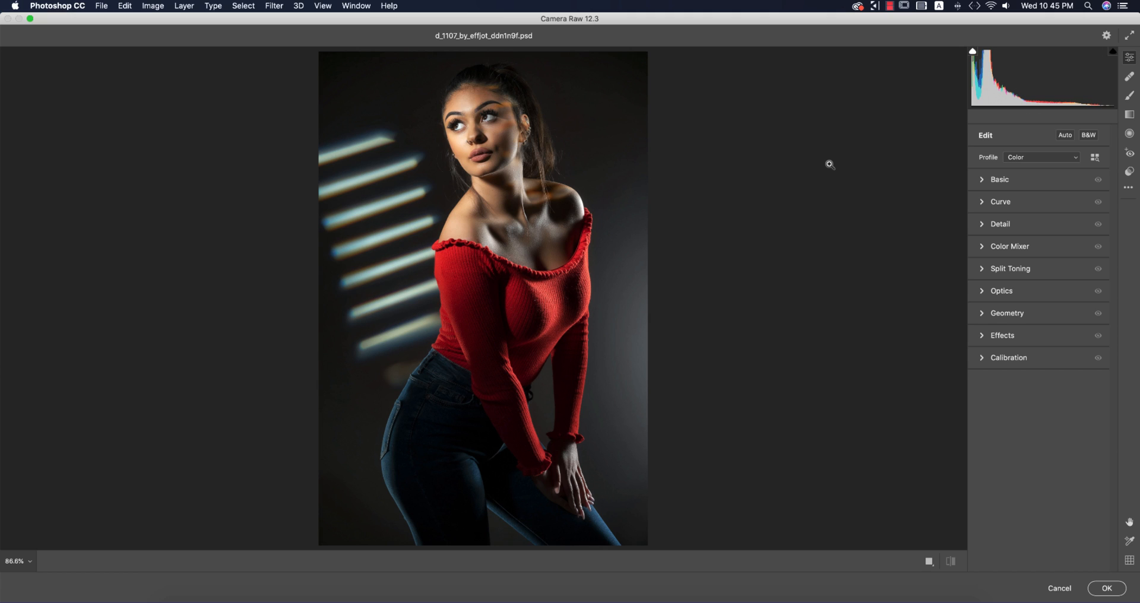
mouse_move(889, 171)
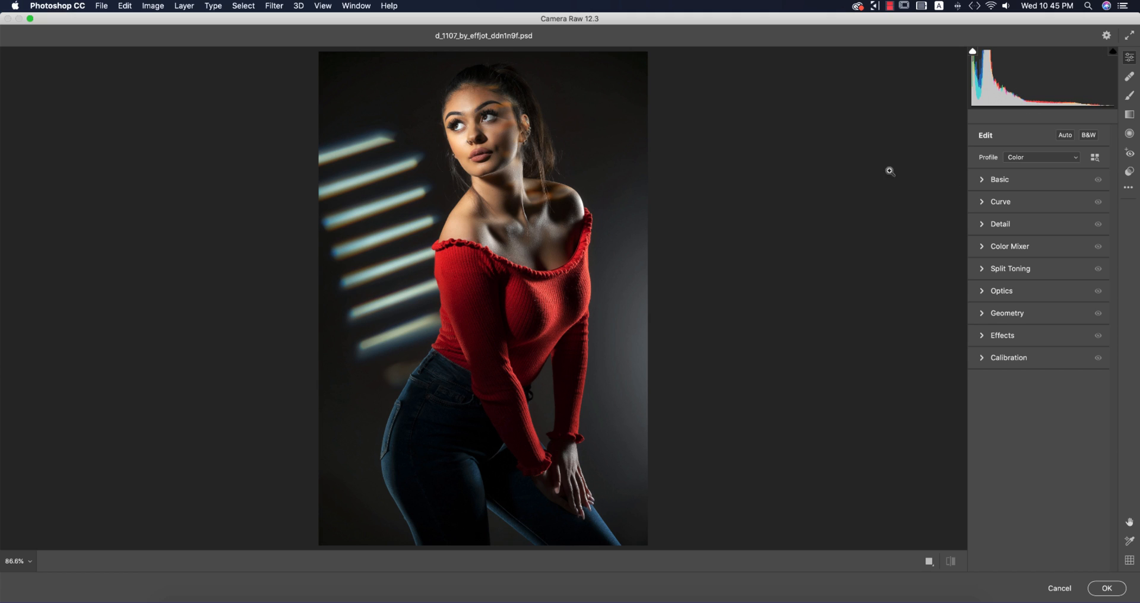
mouse_move(986, 185)
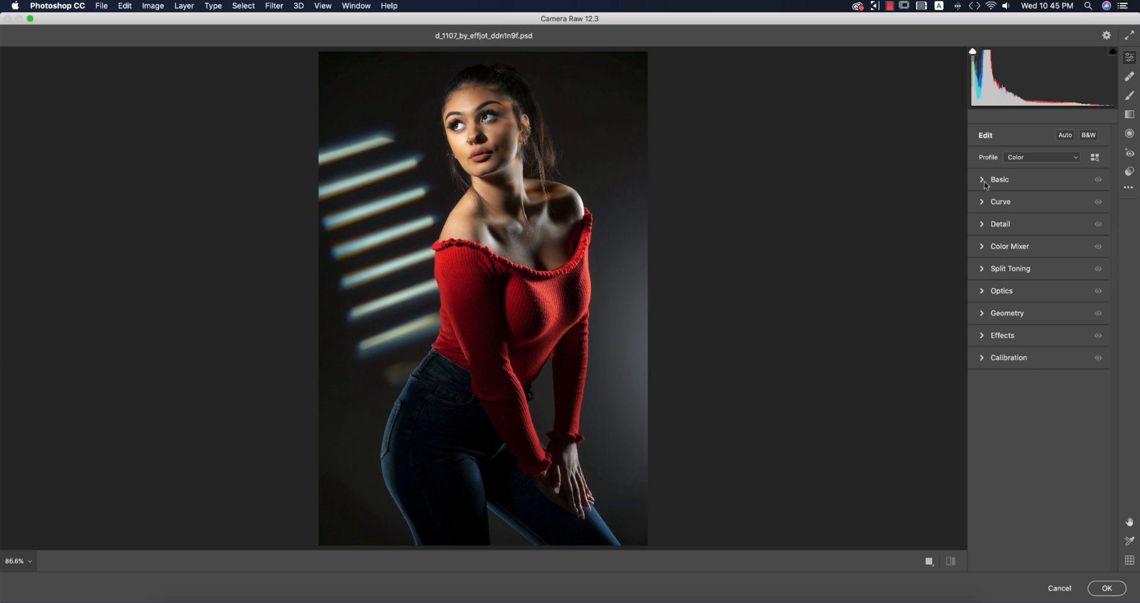
mouse_move(994, 208)
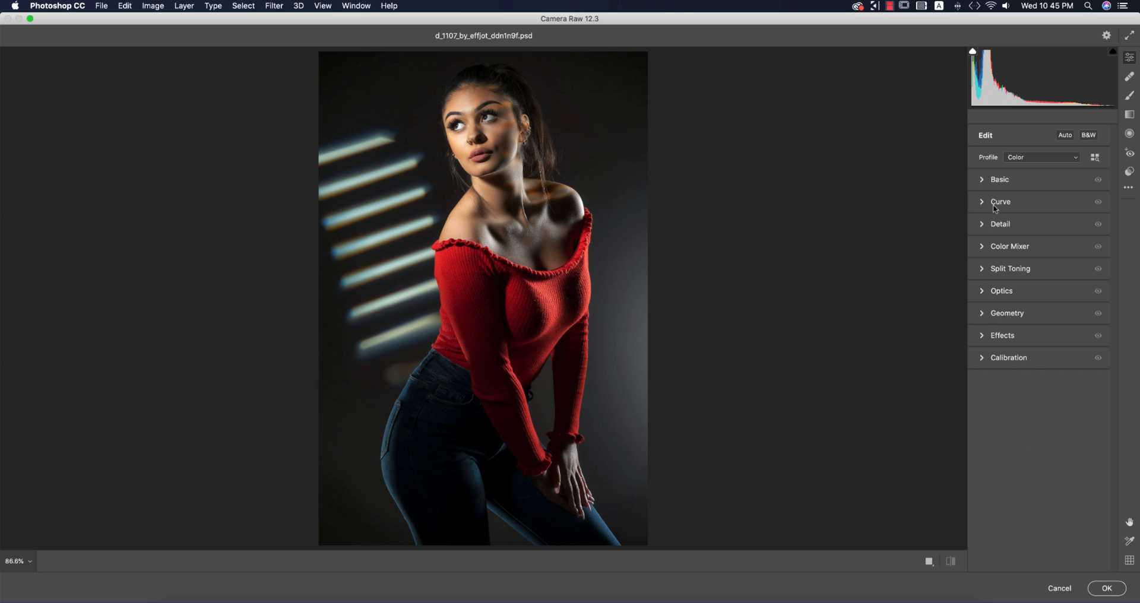
mouse_move(983, 182)
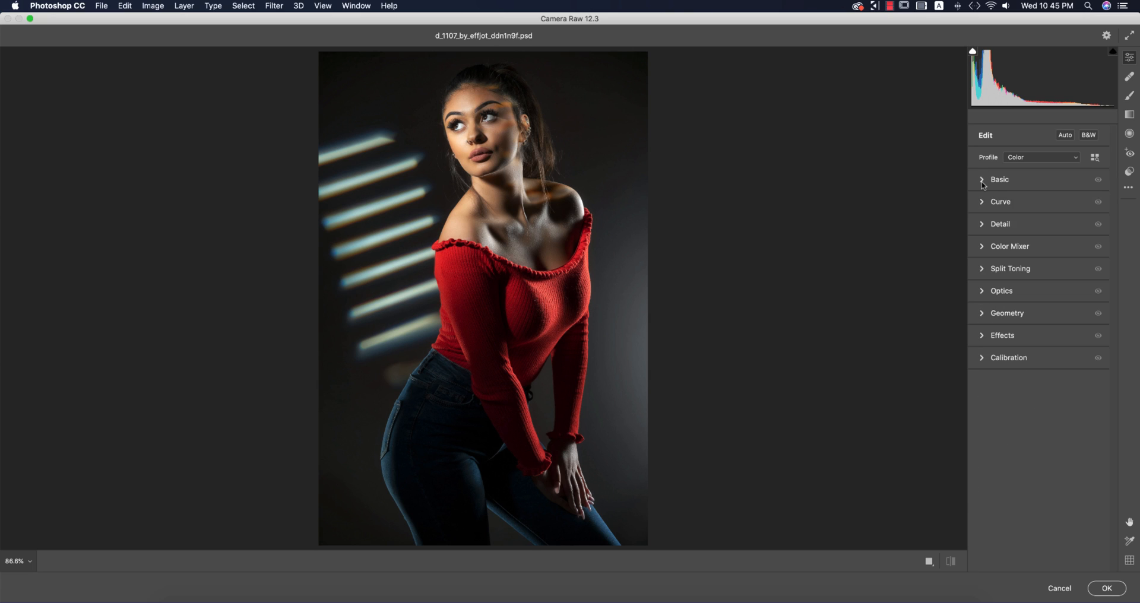
mouse_move(982, 205)
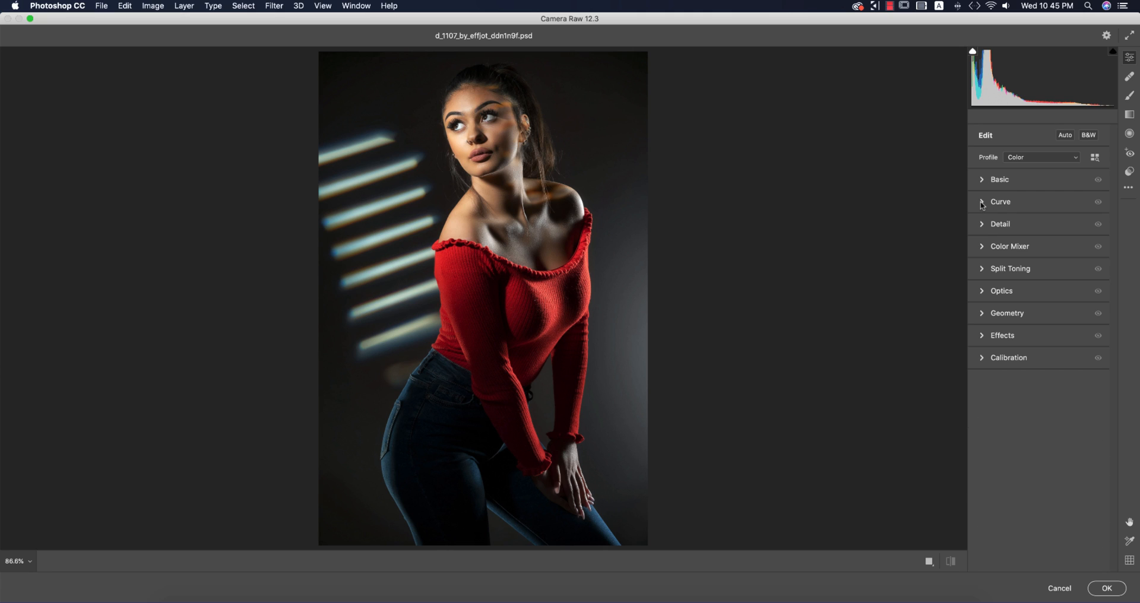
mouse_move(1126, 36)
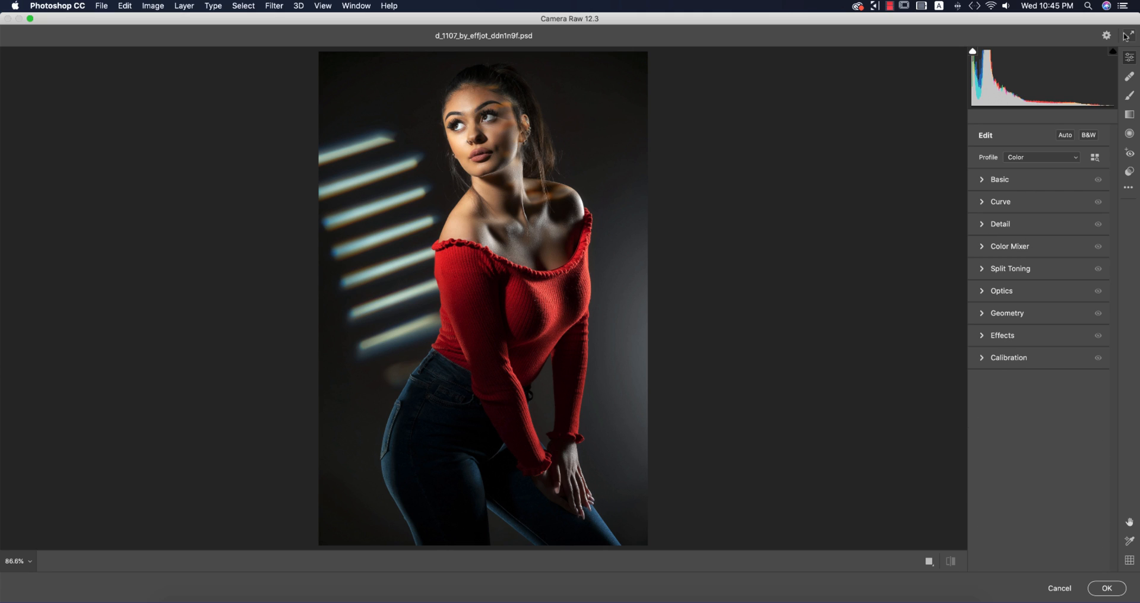
mouse_move(1134, 85)
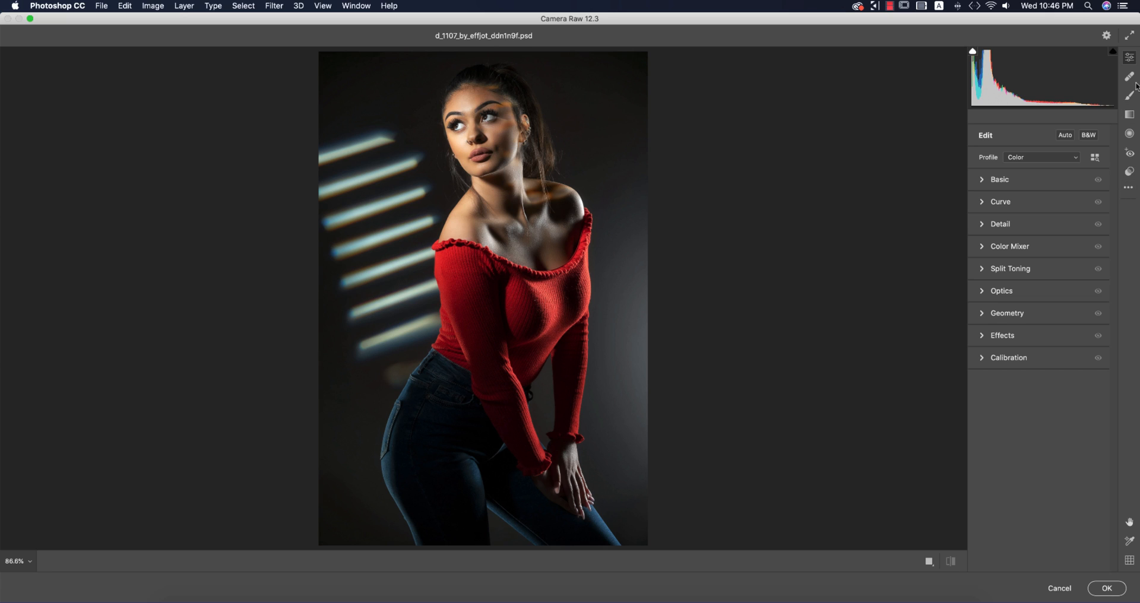
mouse_move(1130, 188)
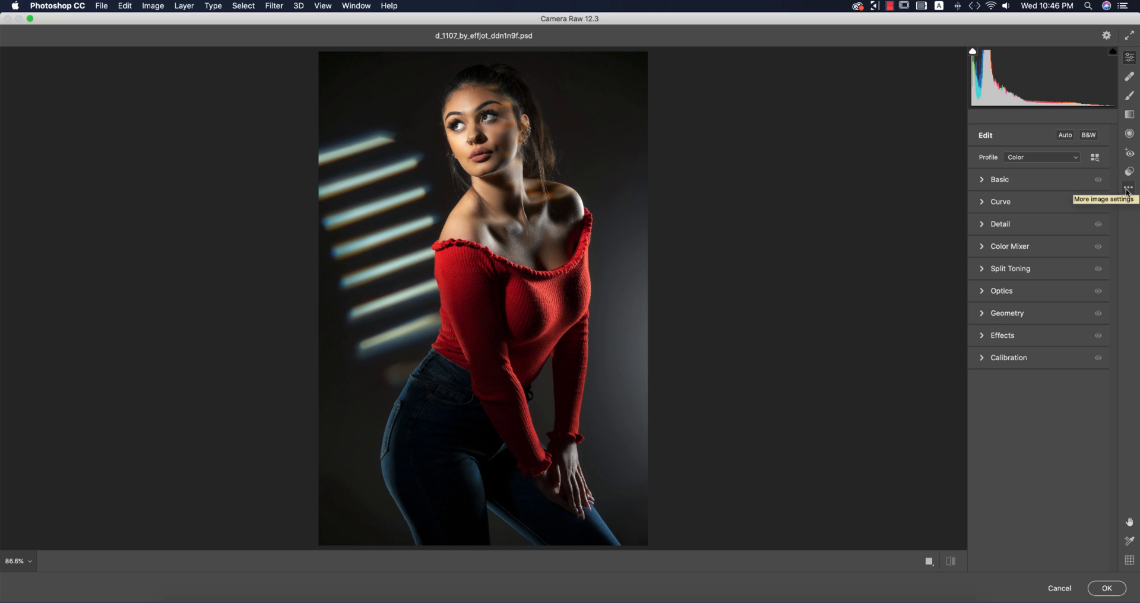
- Load the 'indoor light .xmp' settings preset into Camera Raw
left_click(1130, 189)
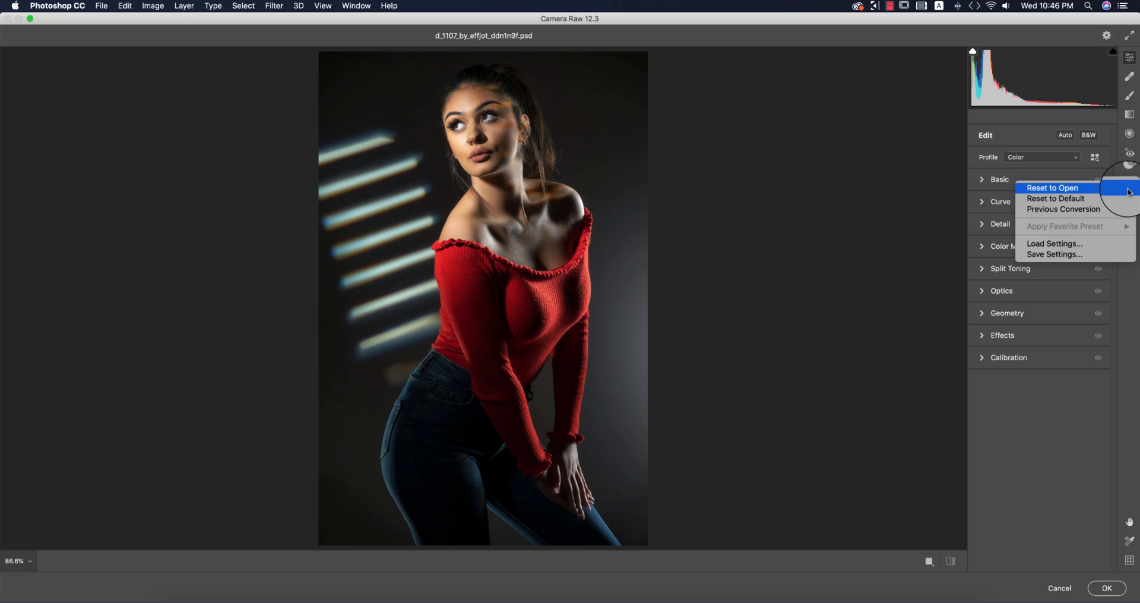
mouse_move(1054, 244)
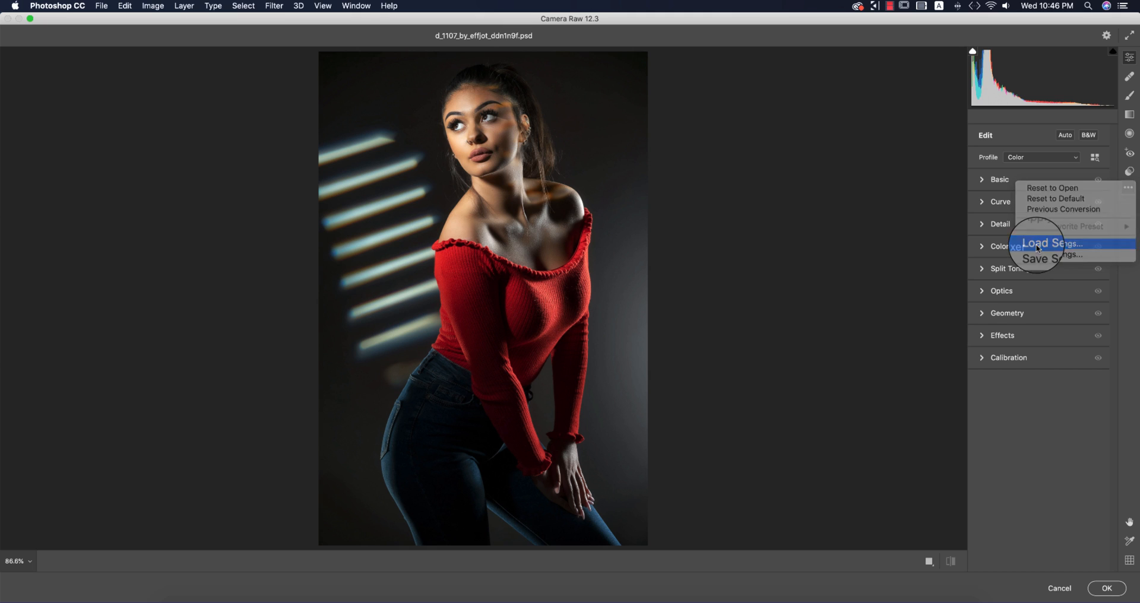
left_click(1054, 244)
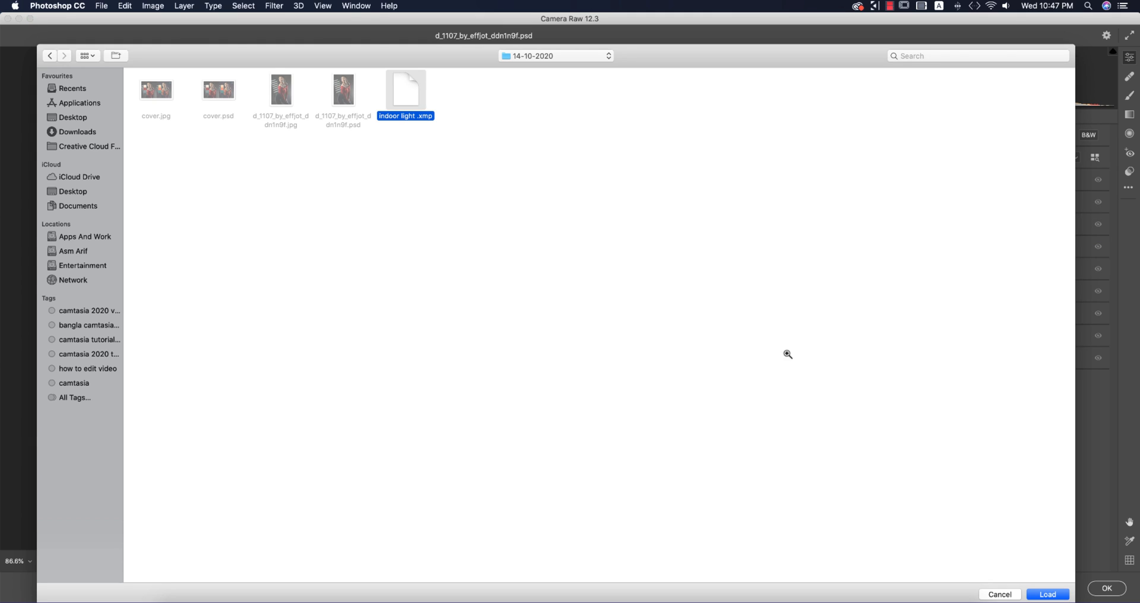
mouse_move(834, 444)
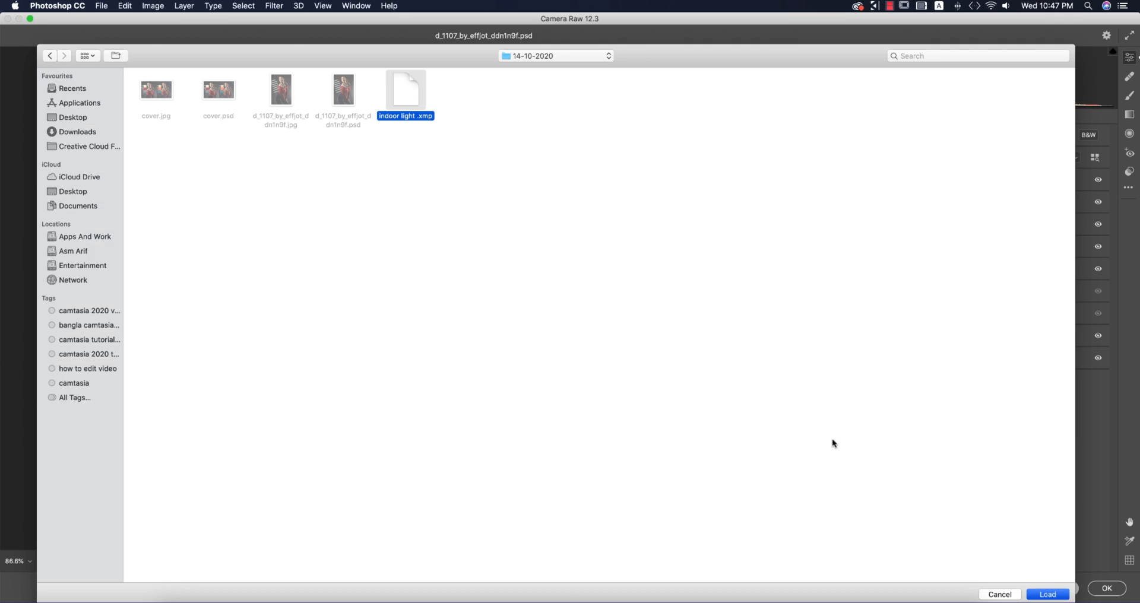
left_click(1048, 595)
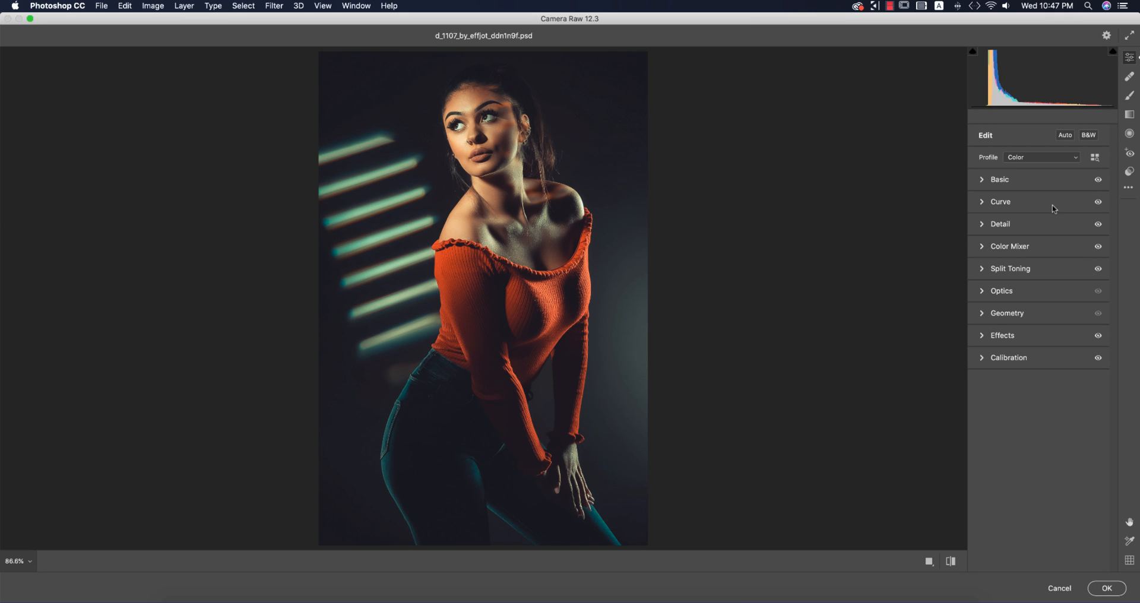
- Expand the Basic panel to review values like Exposure +0.05 and Highlights -15
left_click(999, 180)
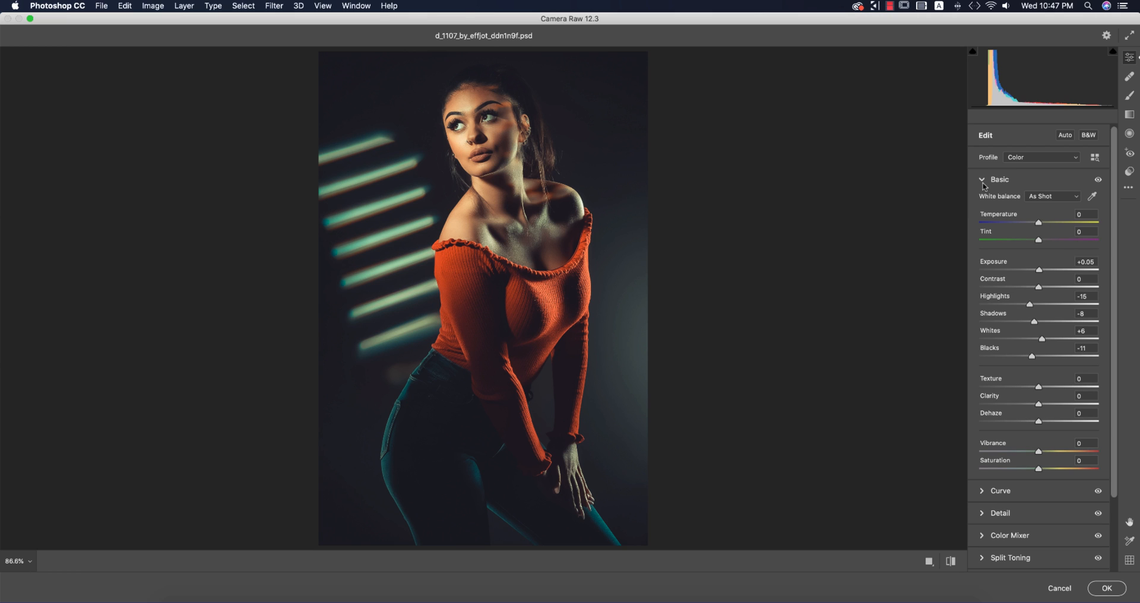
mouse_move(1112, 406)
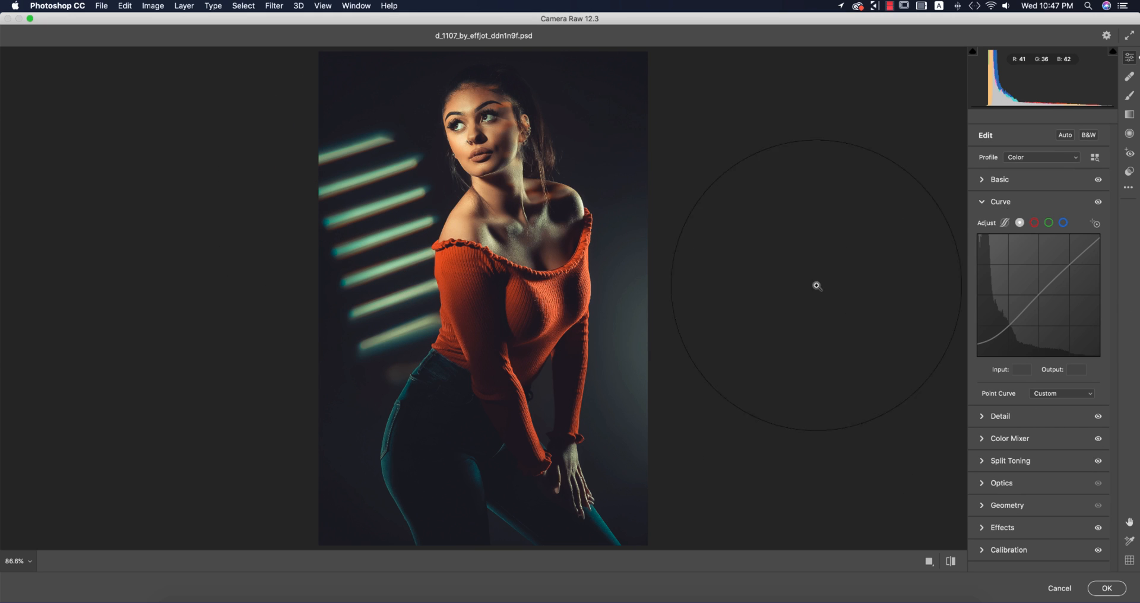
- Review the red, blue and green channel curves, then collapse the Curve panel
left_click(1019, 223)
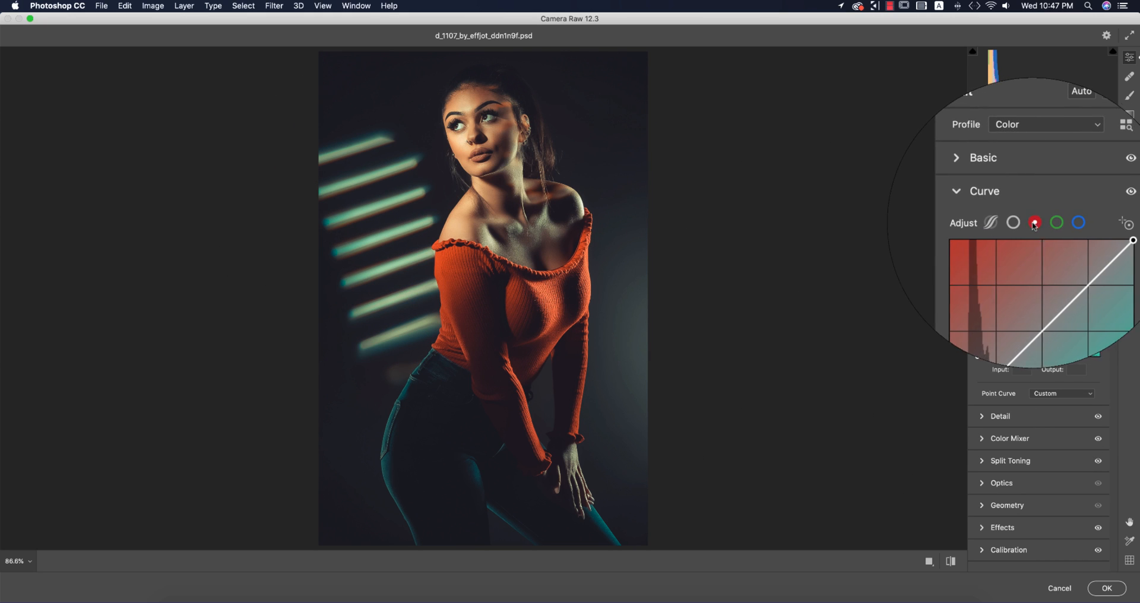
left_click(1069, 223)
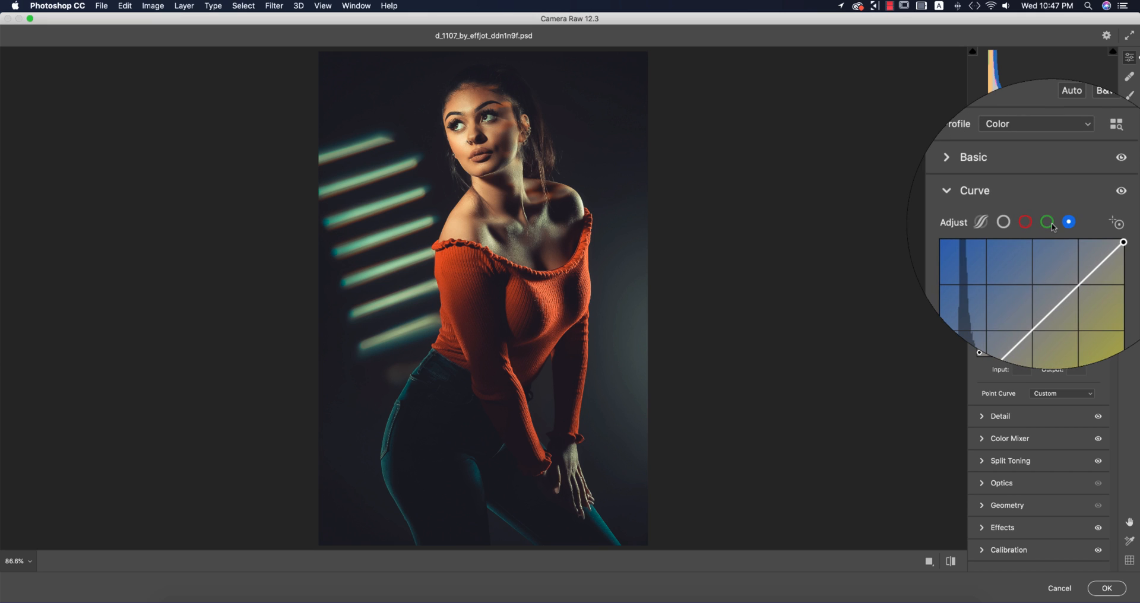
left_click(1048, 221)
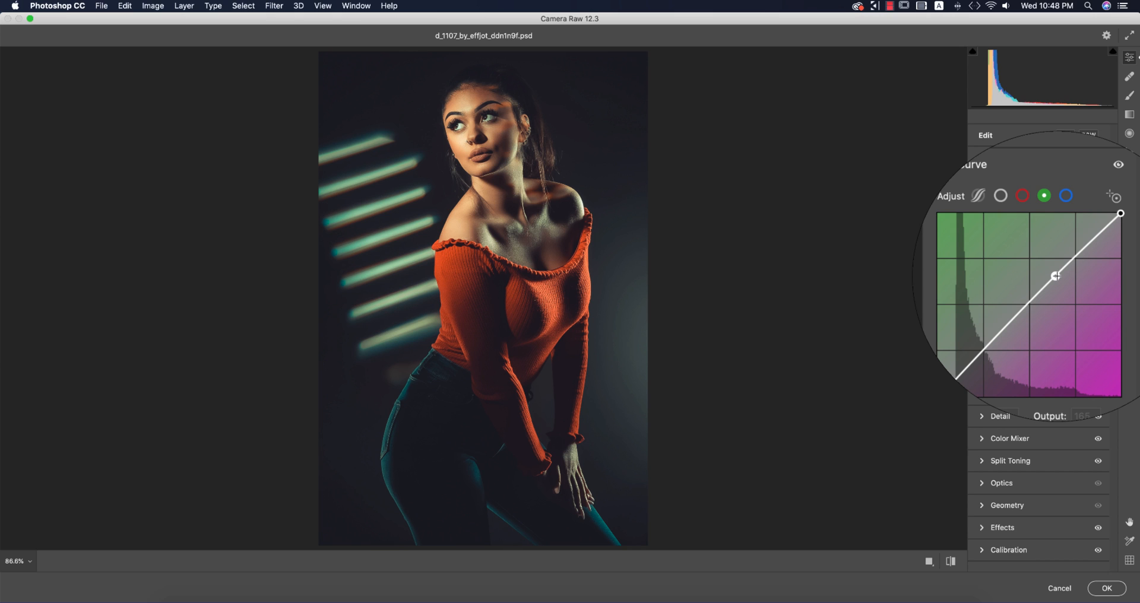
left_click(1009, 201)
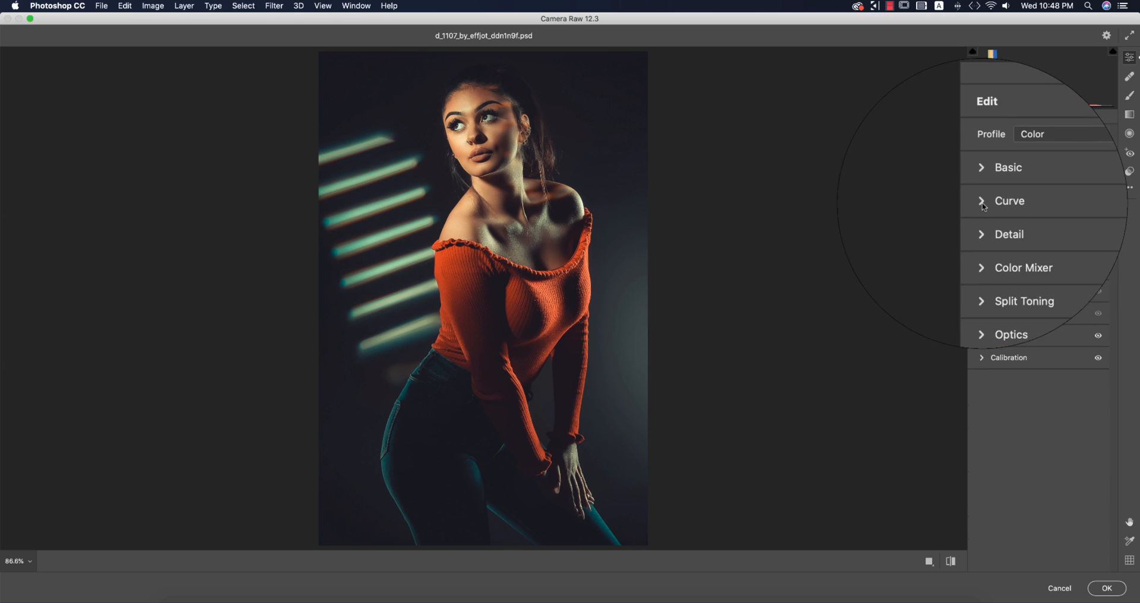
left_click(1008, 233)
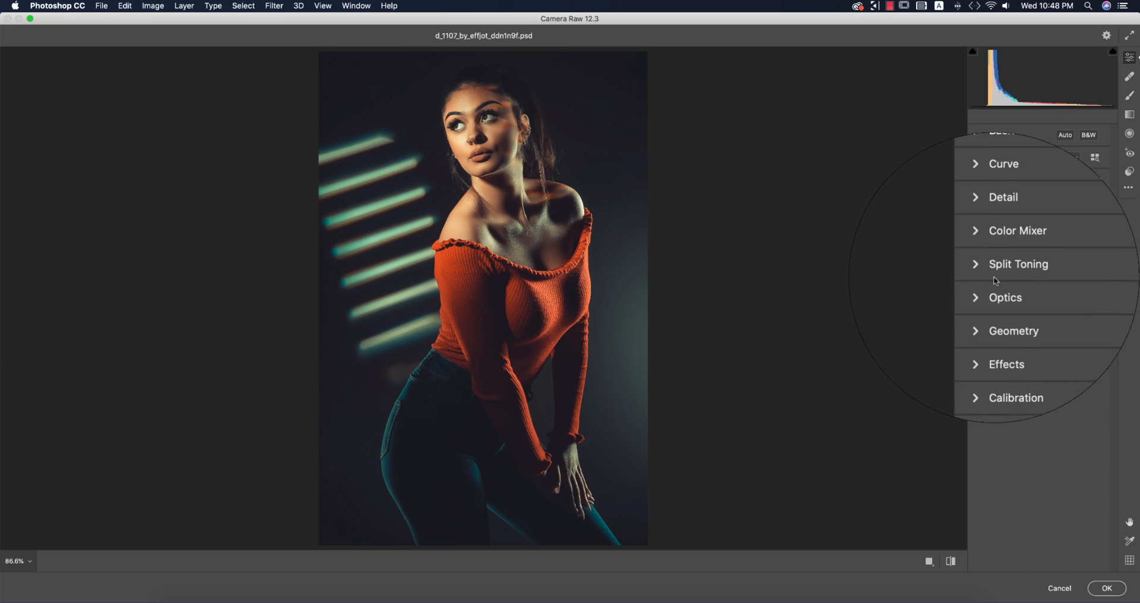
- Review HSL saturation and luminance values, set Greens to -45, and expand Split Toning
left_click(1016, 230)
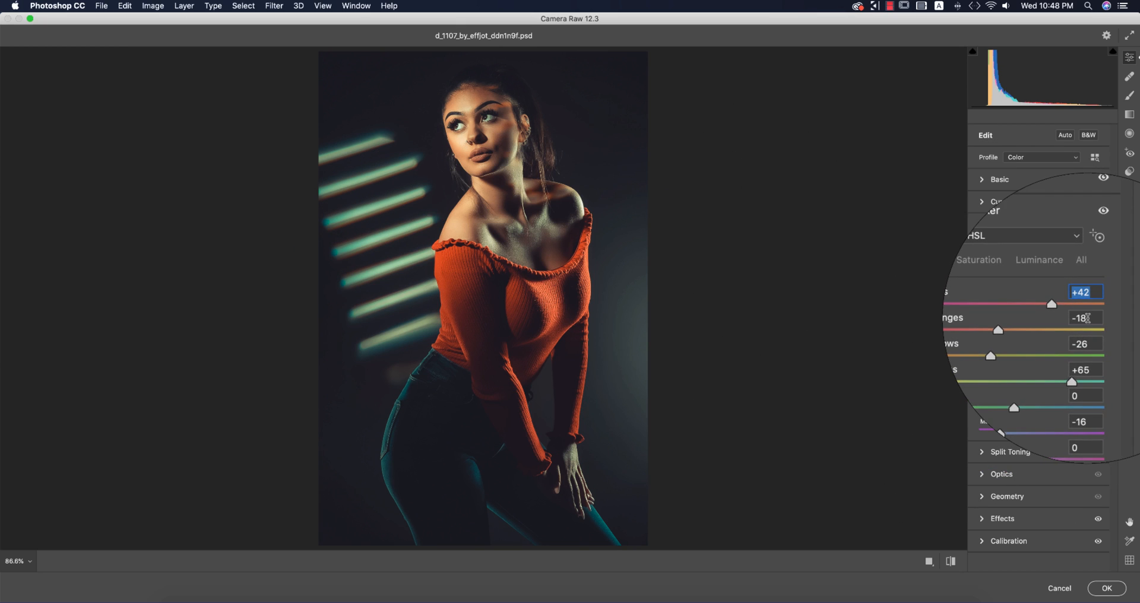
left_click(1083, 317)
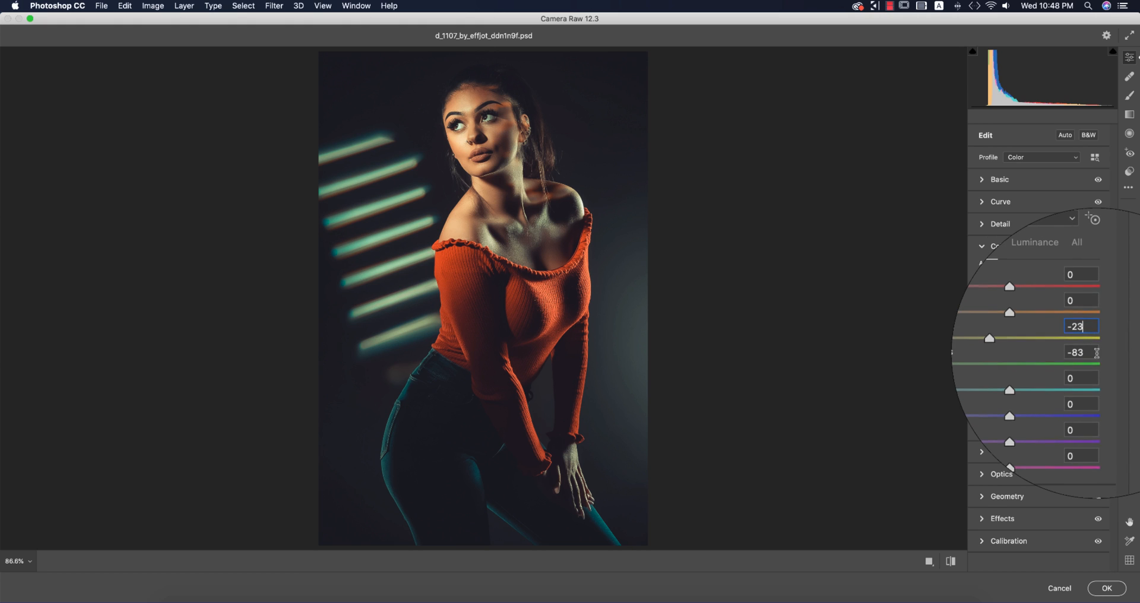
left_click(1080, 353)
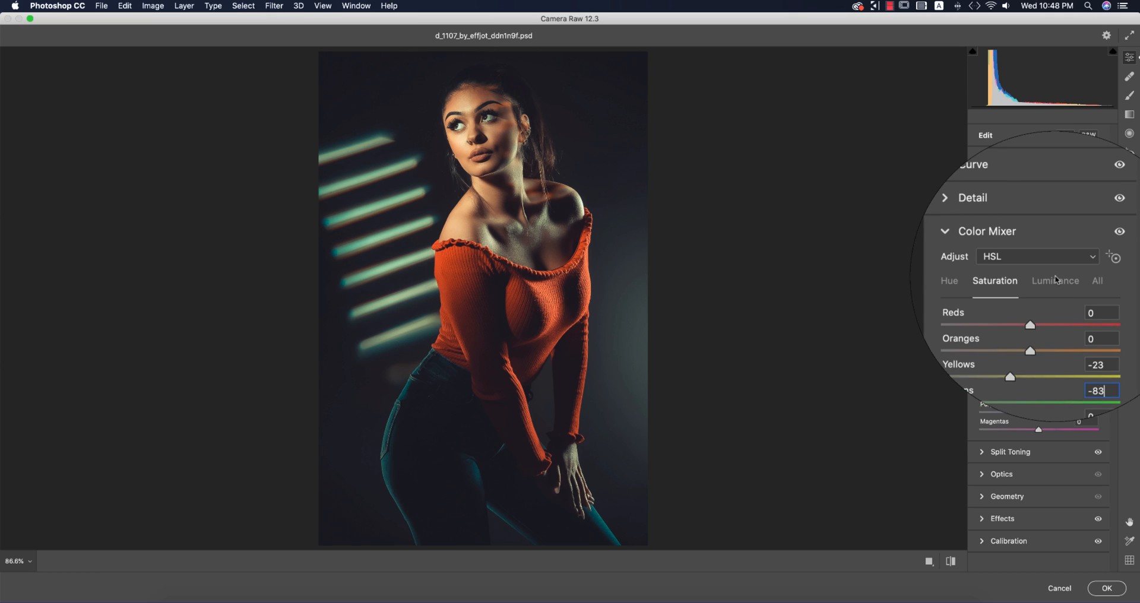
left_click(1055, 281)
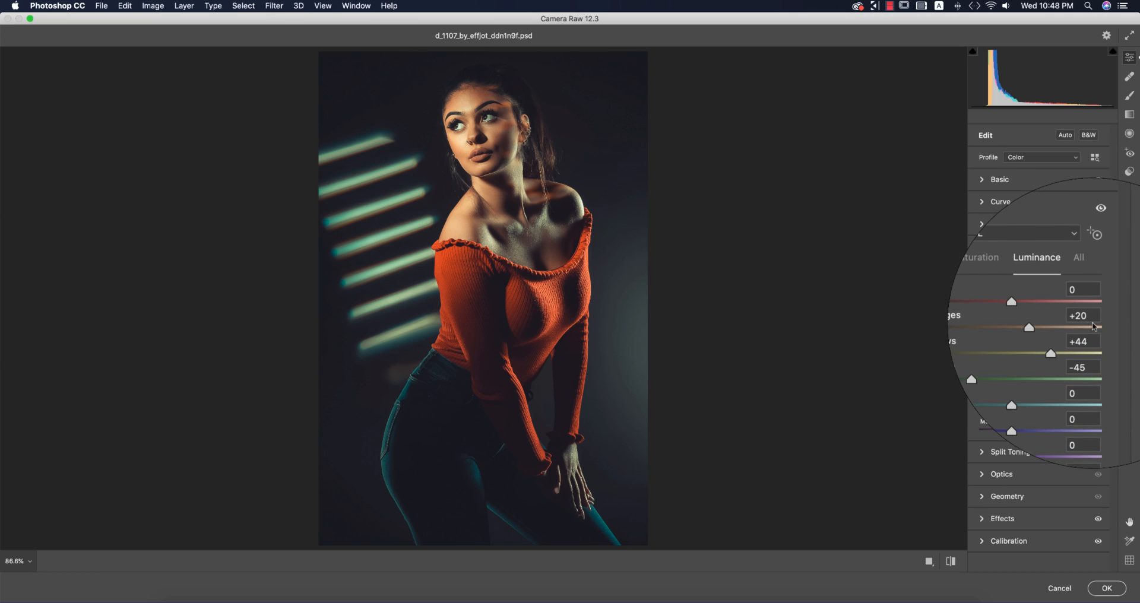
triple_click(1082, 306)
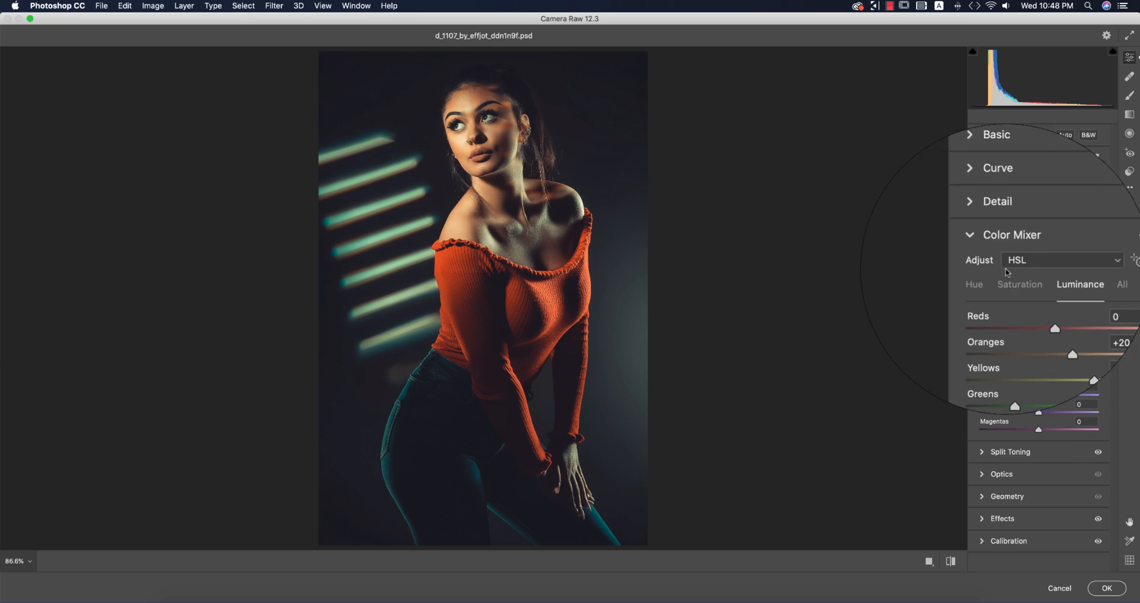
left_click(1023, 269)
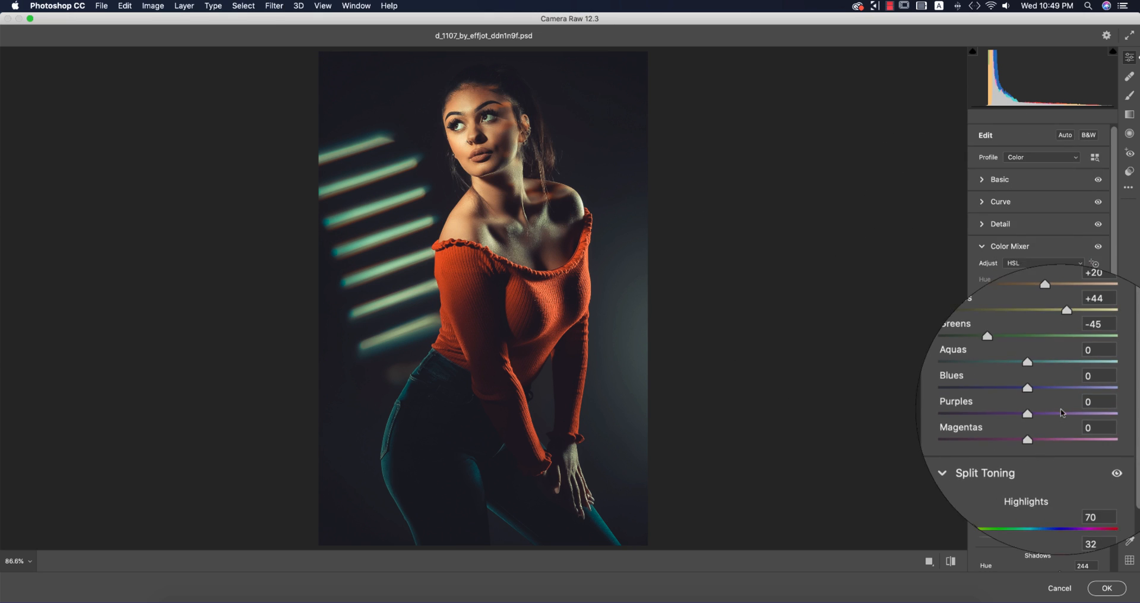
- Set split-tone shadows to hue 244 and saturation 7, keeping highlights at 70/32
left_click(981, 247)
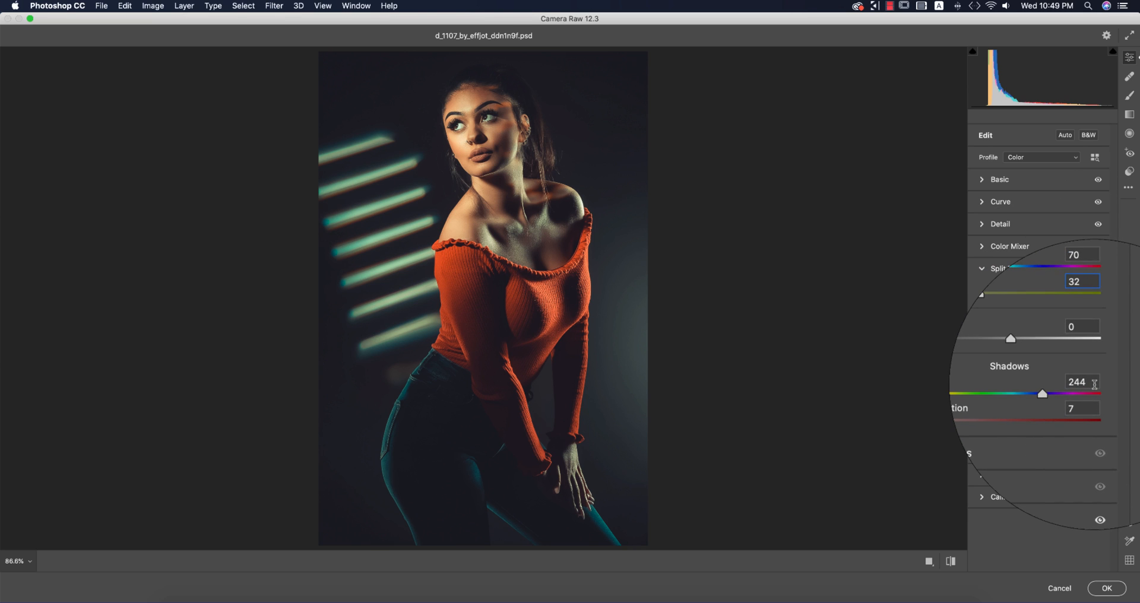
scroll("down", 3)
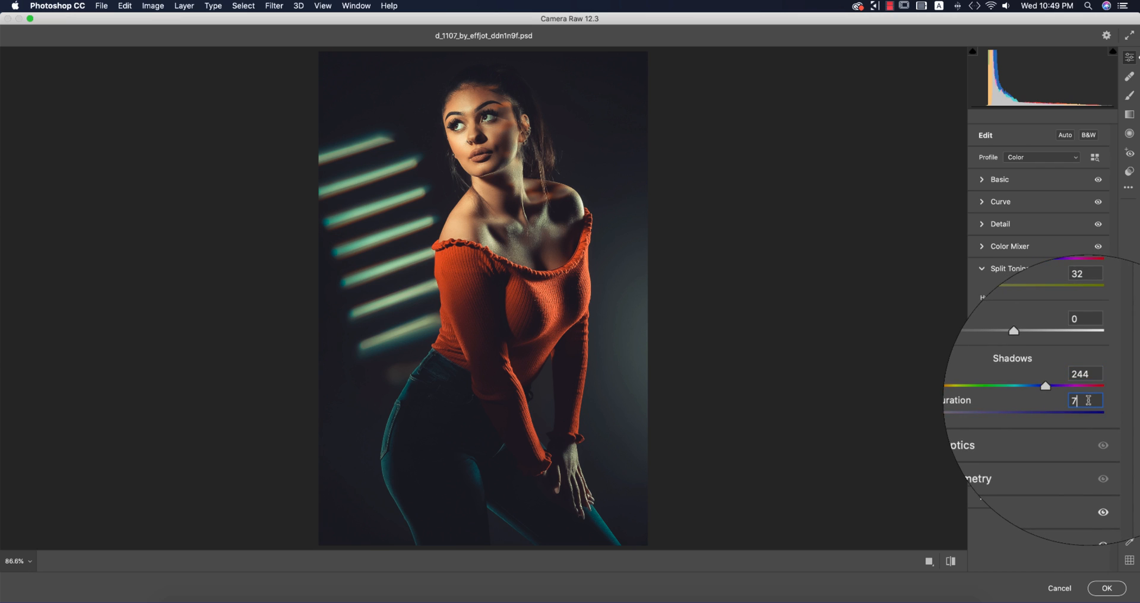
left_click(982, 269)
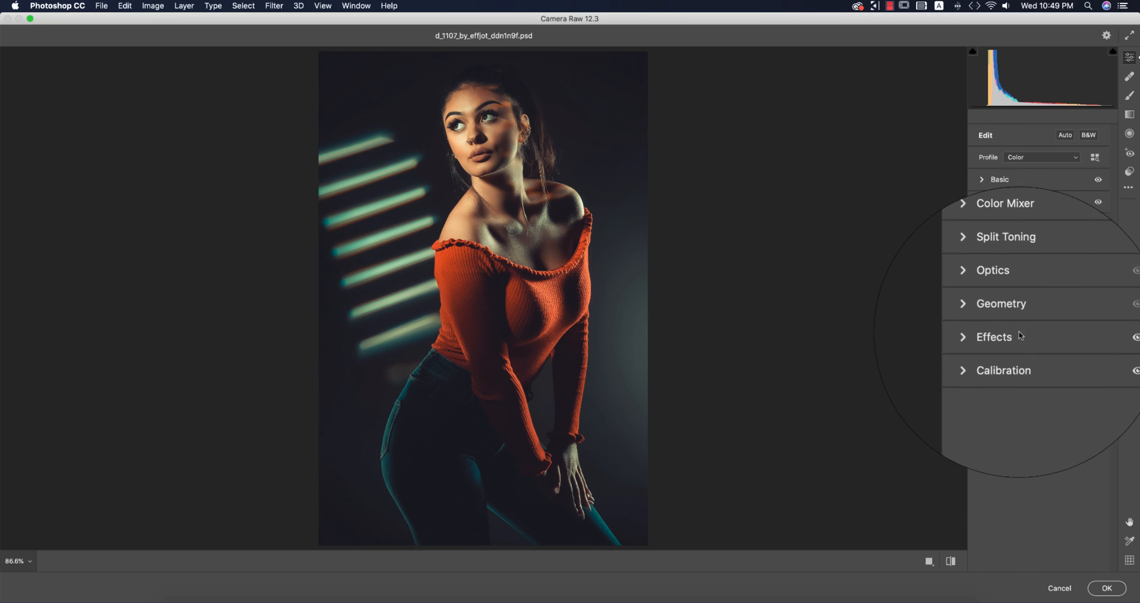
- Review Effects, then set calibration hues: red +7, green +29, blue -24
left_click(994, 337)
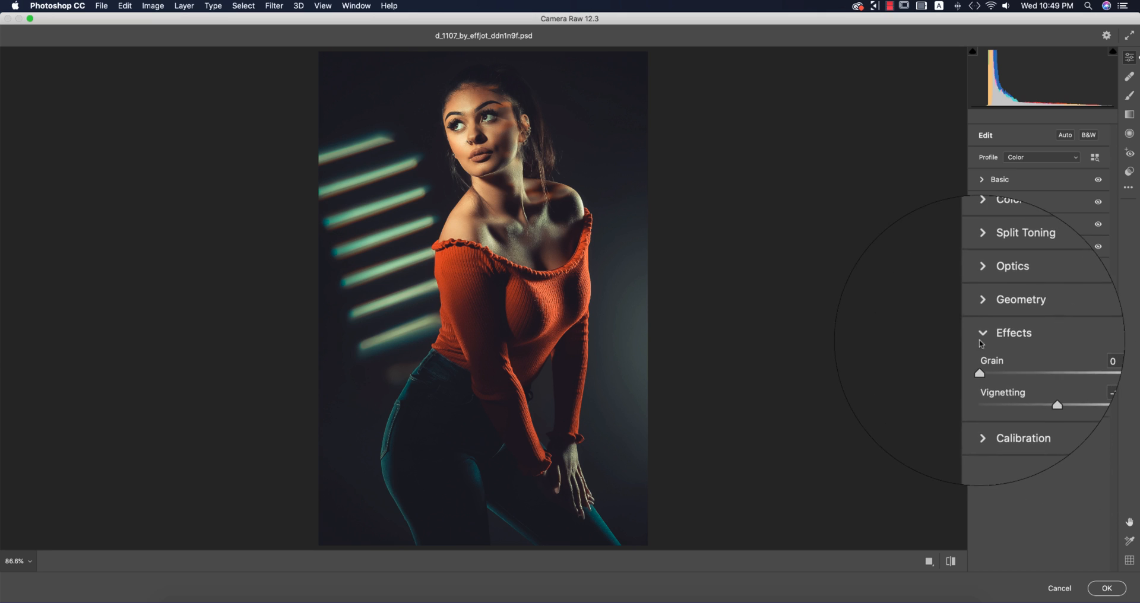
left_click(1023, 438)
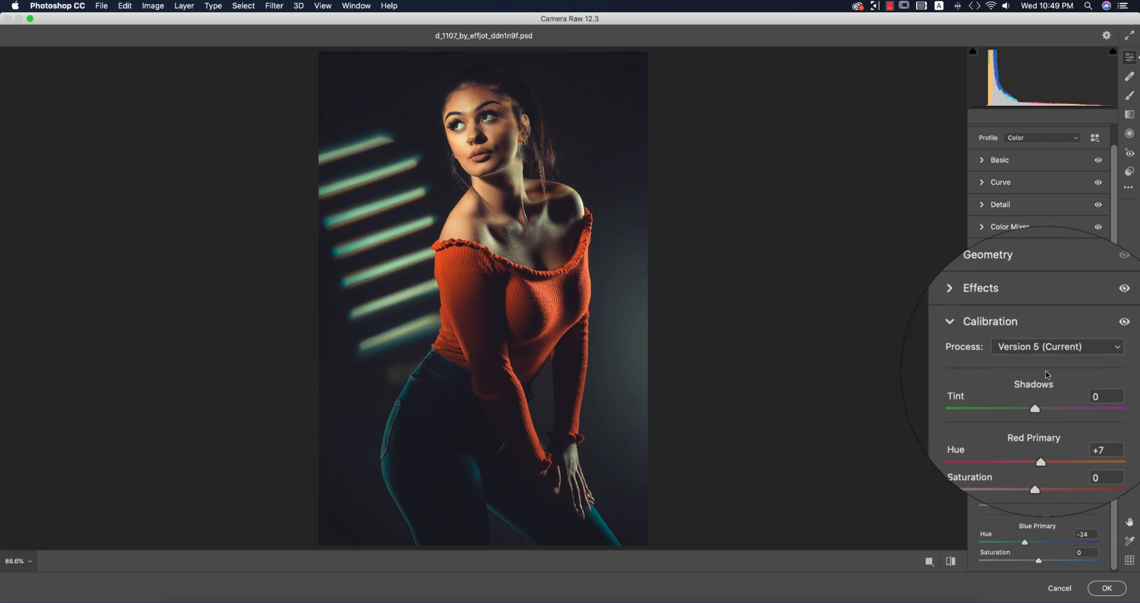
scroll("down", 3)
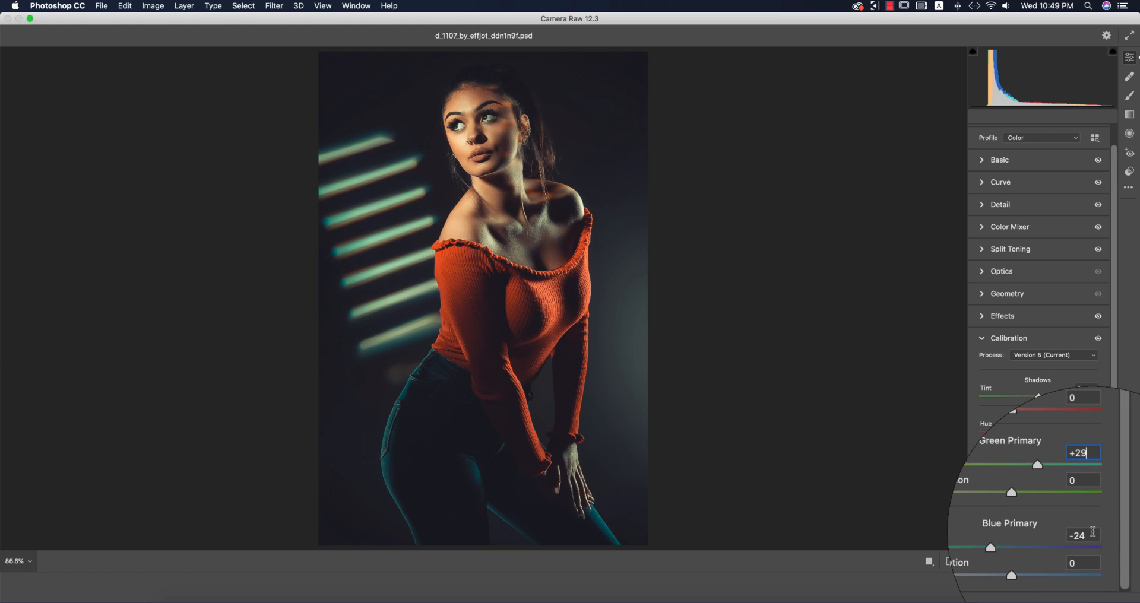
left_click(1083, 534)
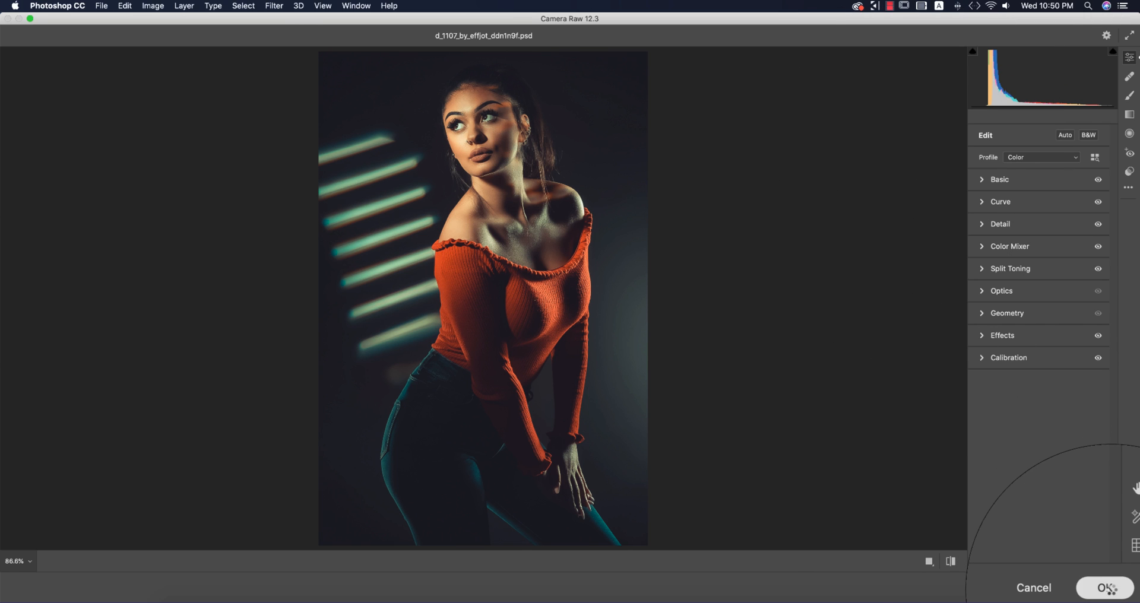
- Apply the Camera Raw grade and start the Color Efex Pro 4 filter
left_click(1104, 588)
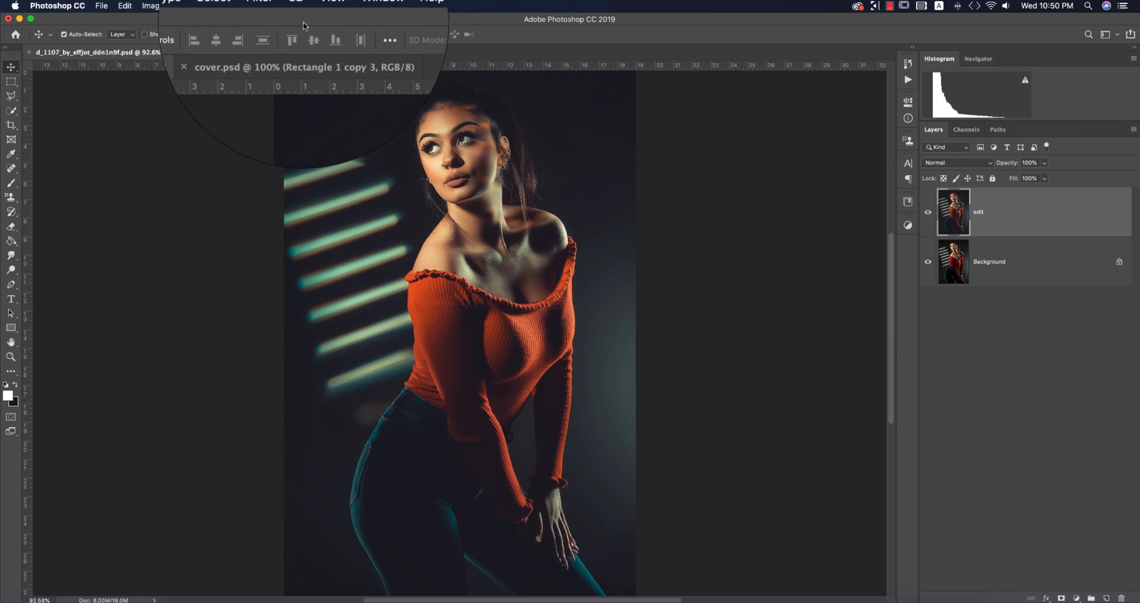
left_click(274, 6)
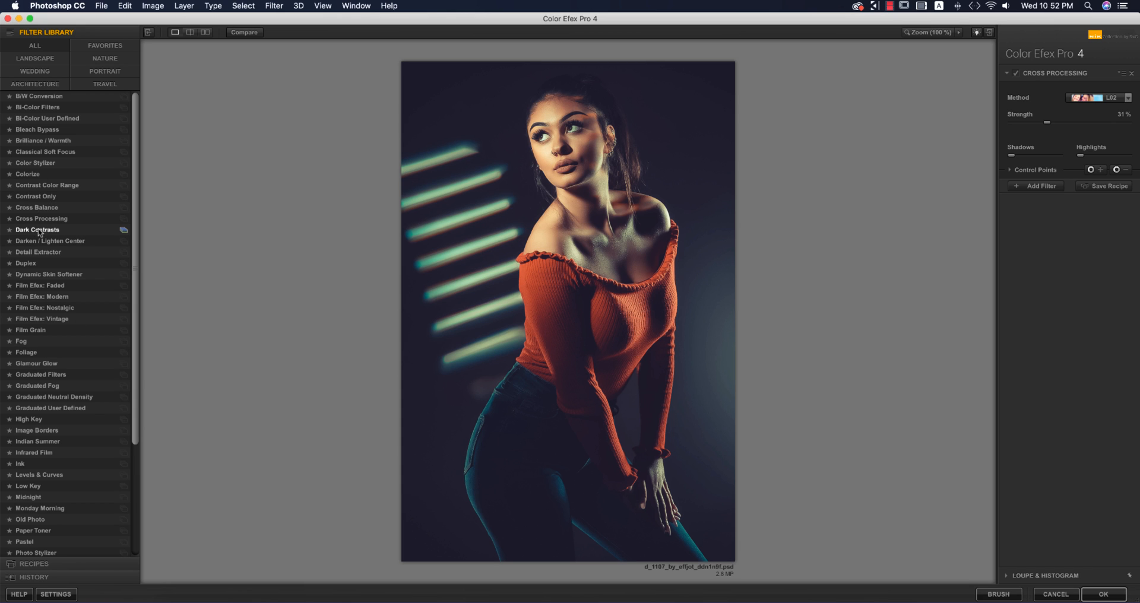
- Preview Cross Balance and Contrast Only, then select the Cross Processing filter
left_click(37, 208)
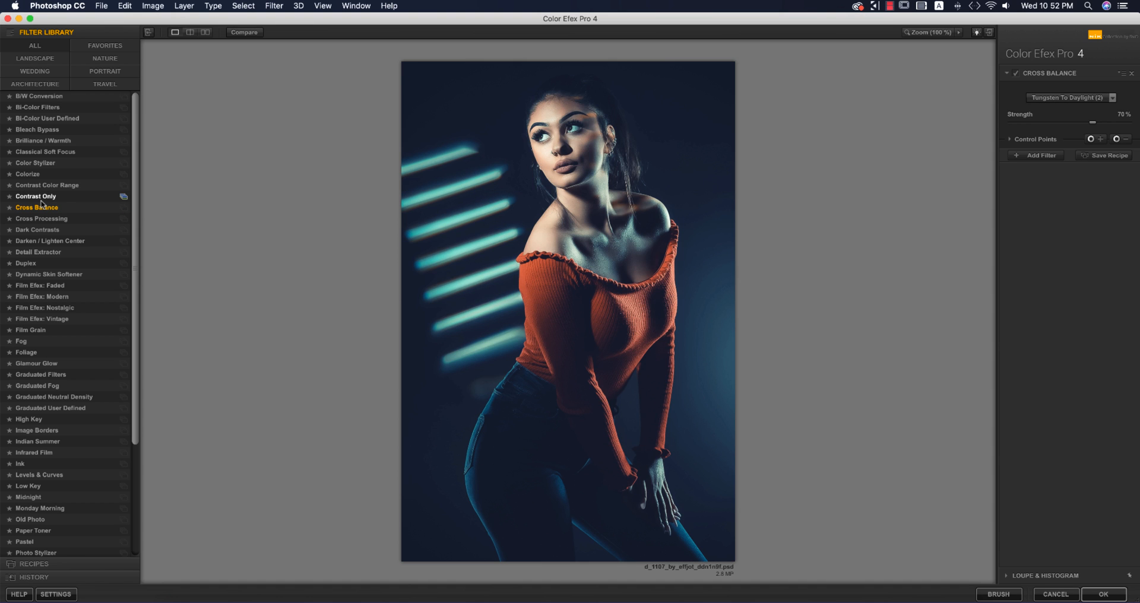
left_click(35, 197)
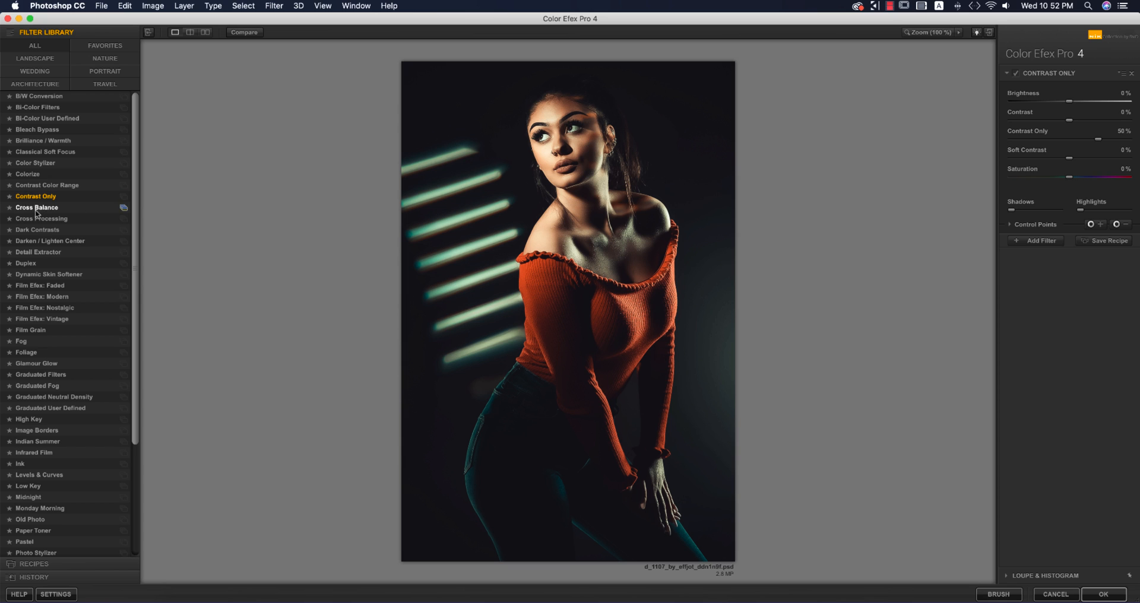
mouse_move(28, 244)
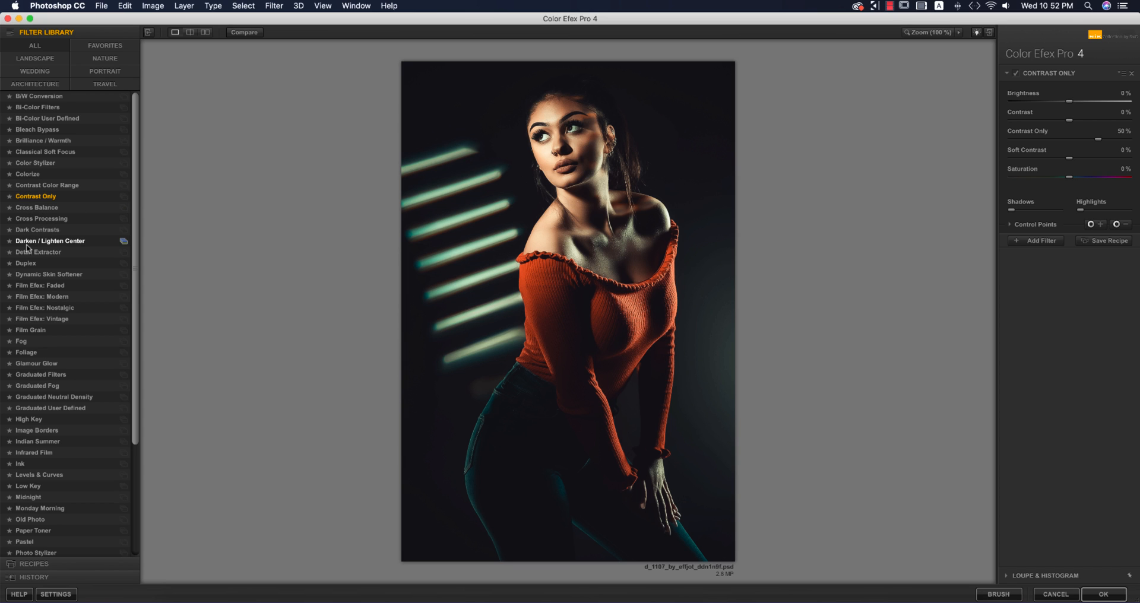
left_click(41, 218)
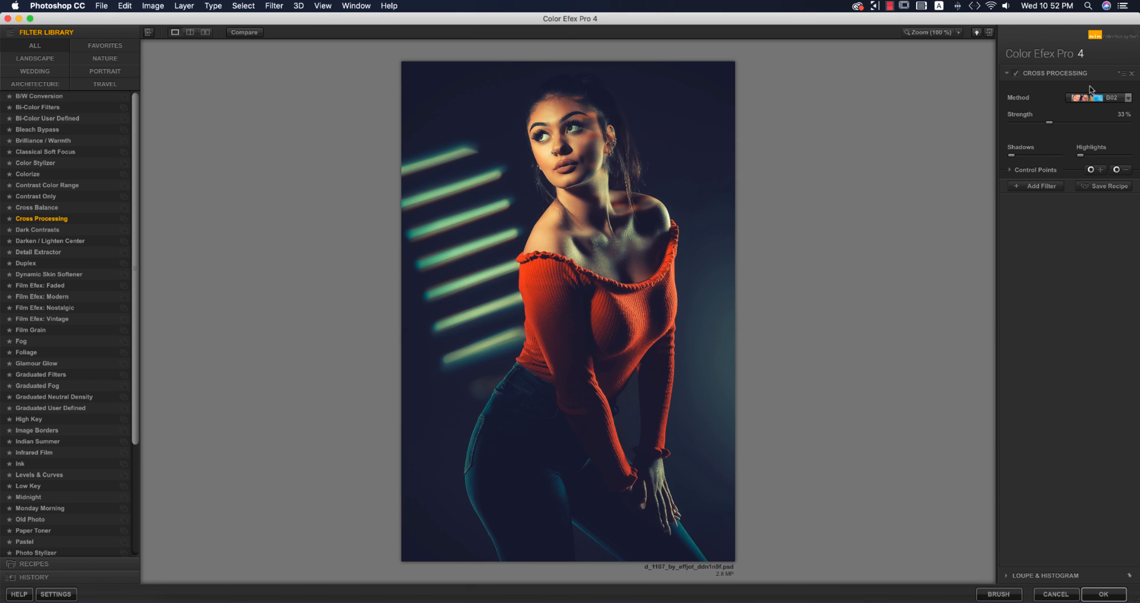
- Choose cross processing method C04 at about 21% strength and apply it to Photoshop
left_click(1098, 98)
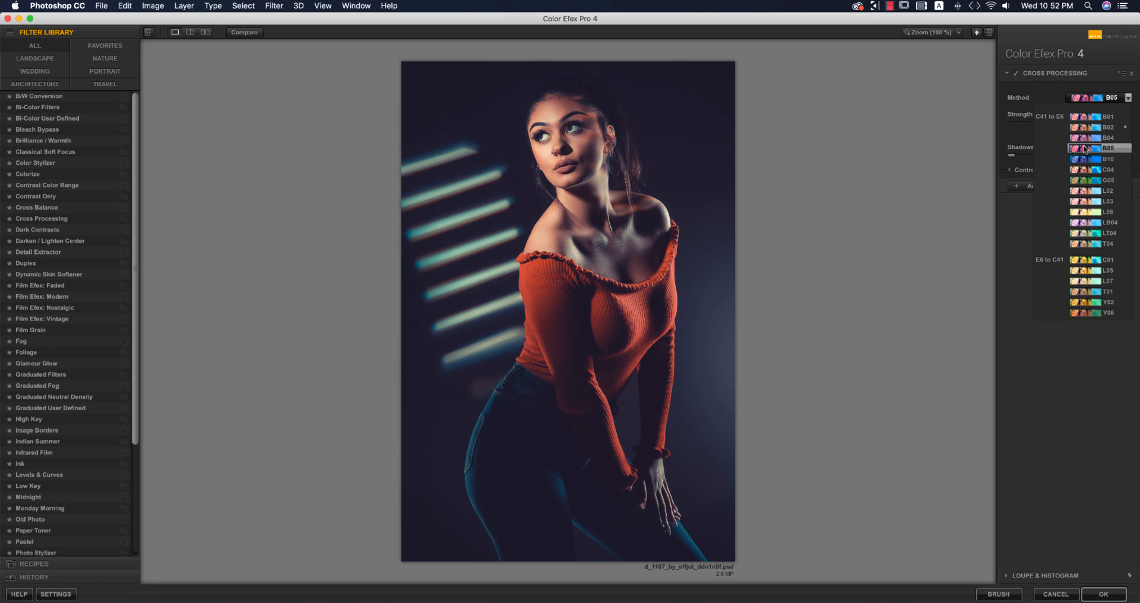
left_click(1104, 169)
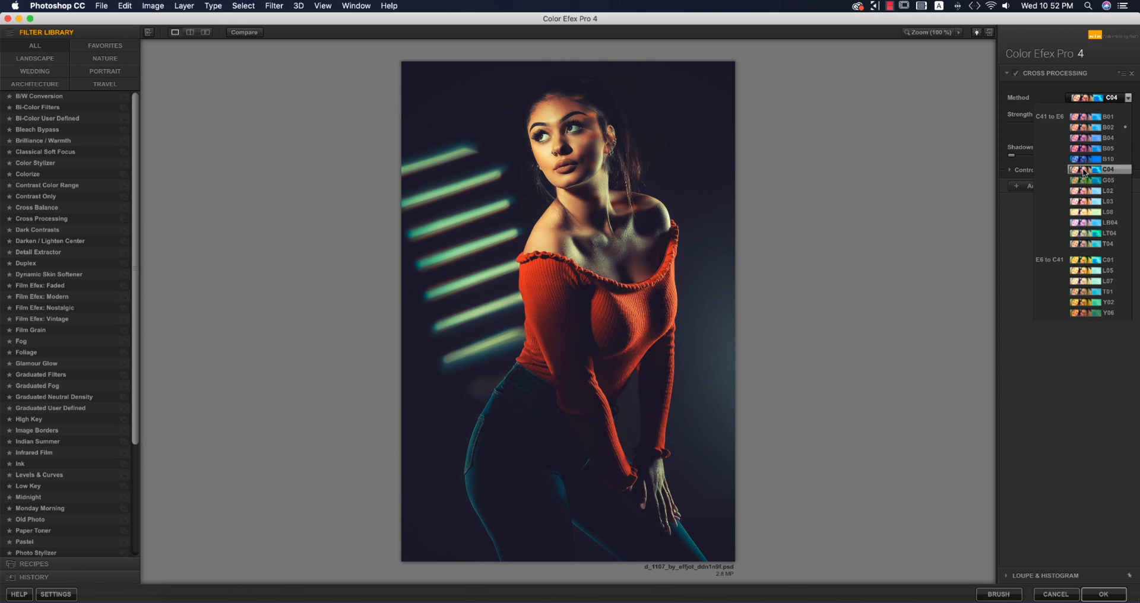
left_click(1108, 169)
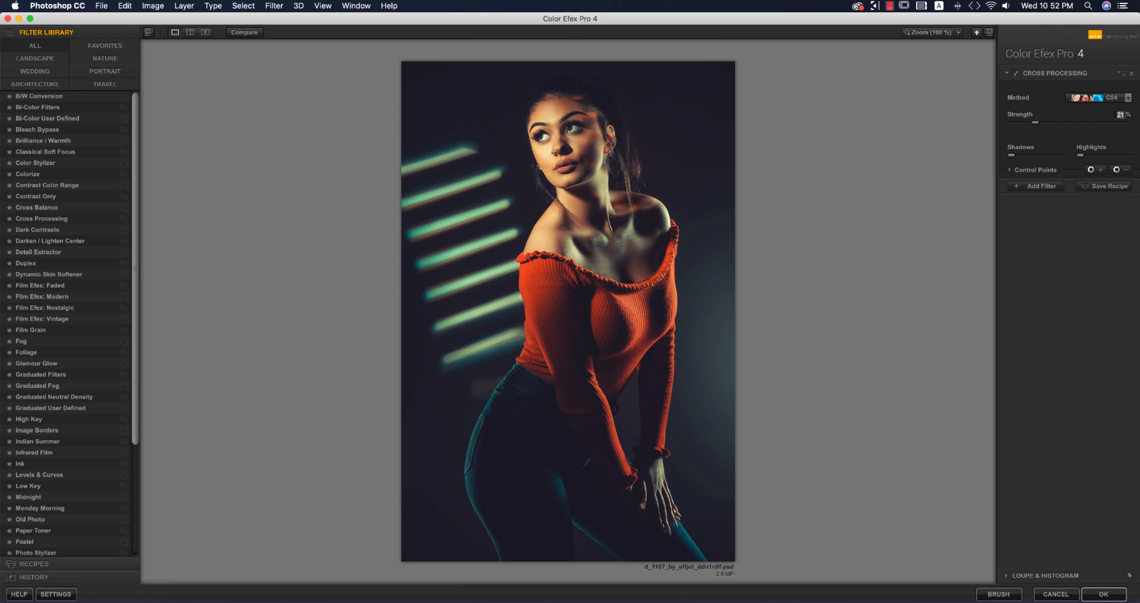
left_click(1103, 594)
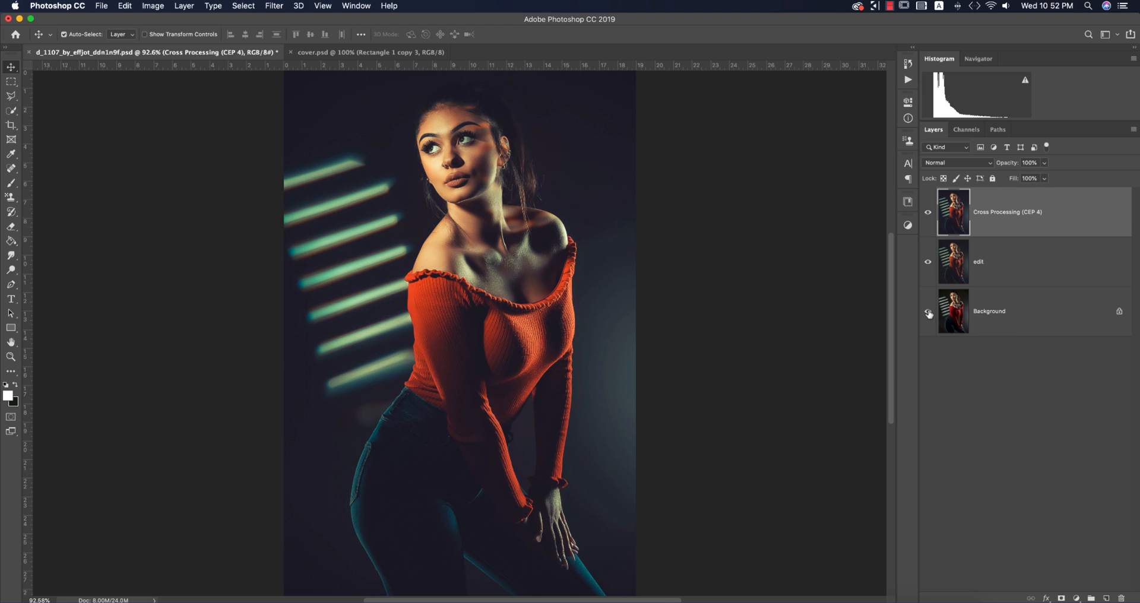
- Switch to the cover.psd before/after palette comparison document
left_click(352, 52)
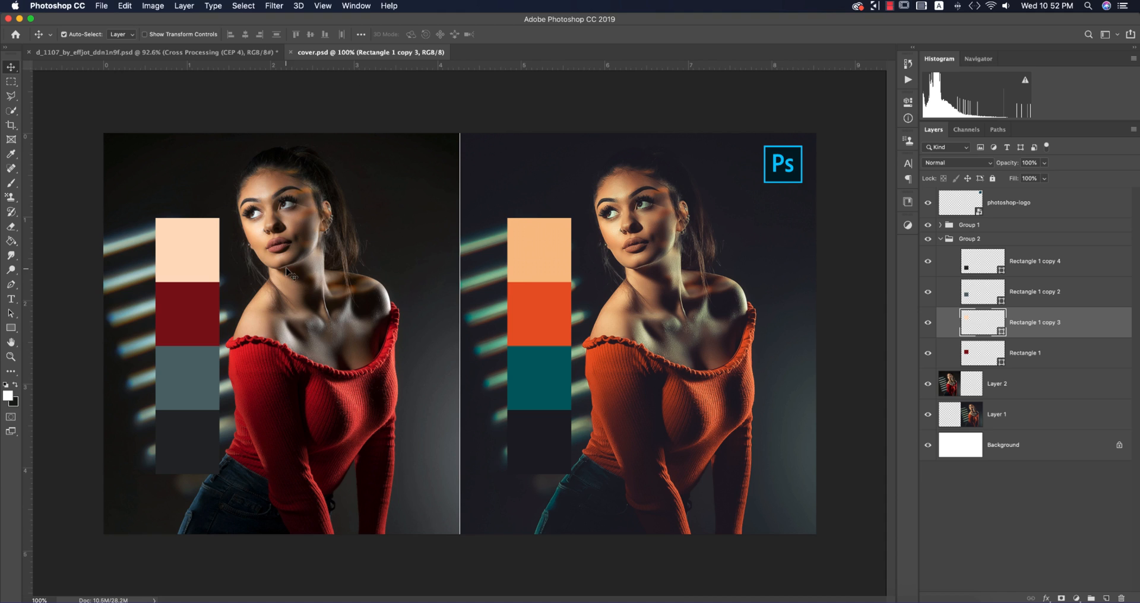
mouse_move(547, 459)
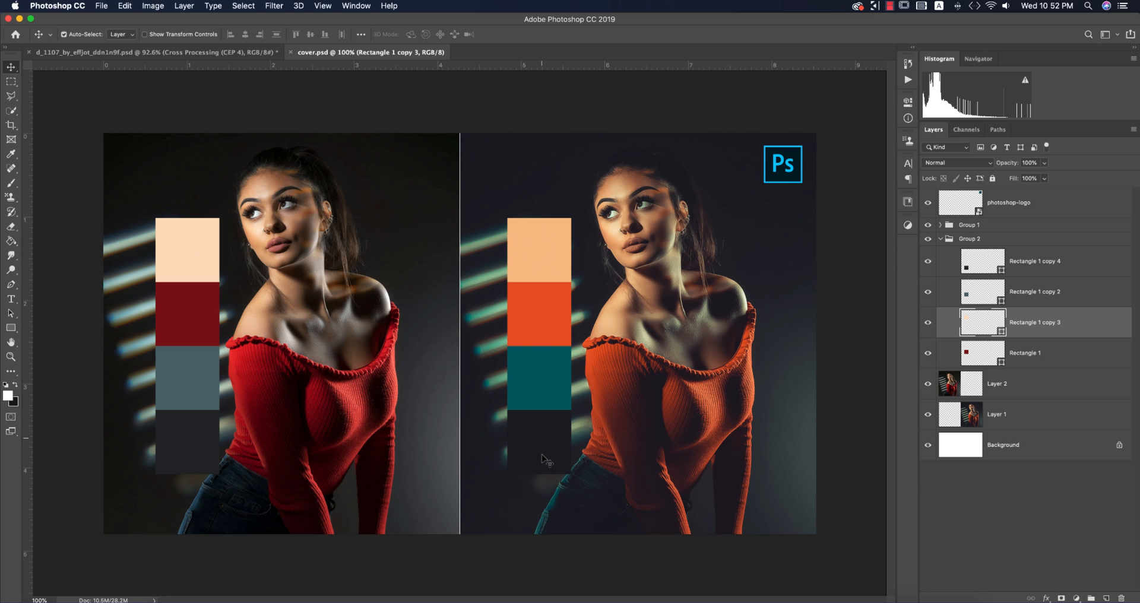
mouse_move(499, 255)
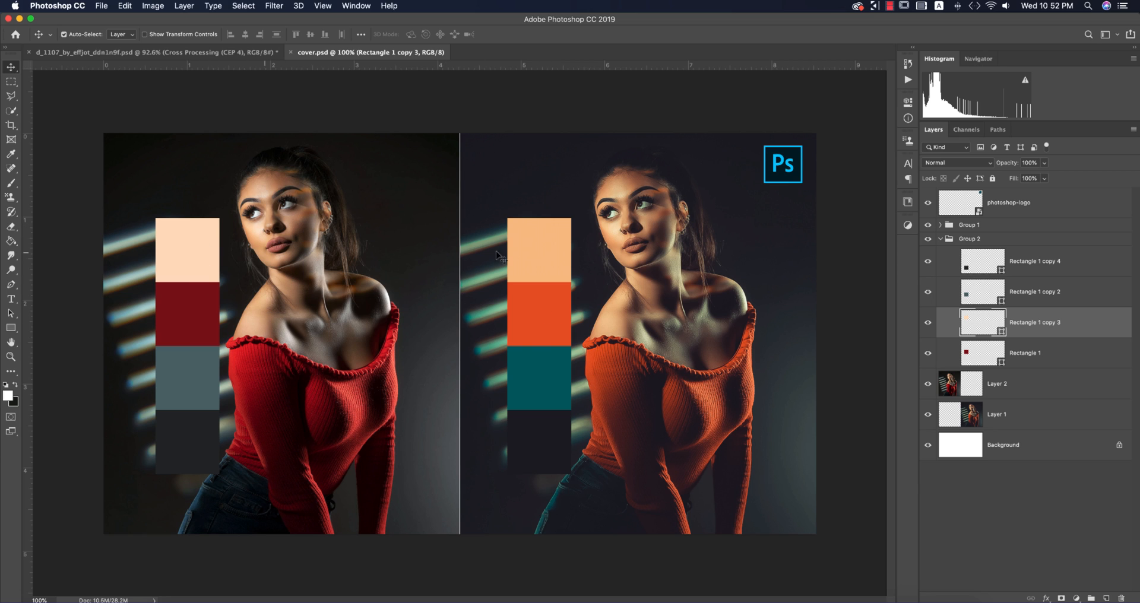
mouse_move(537, 402)
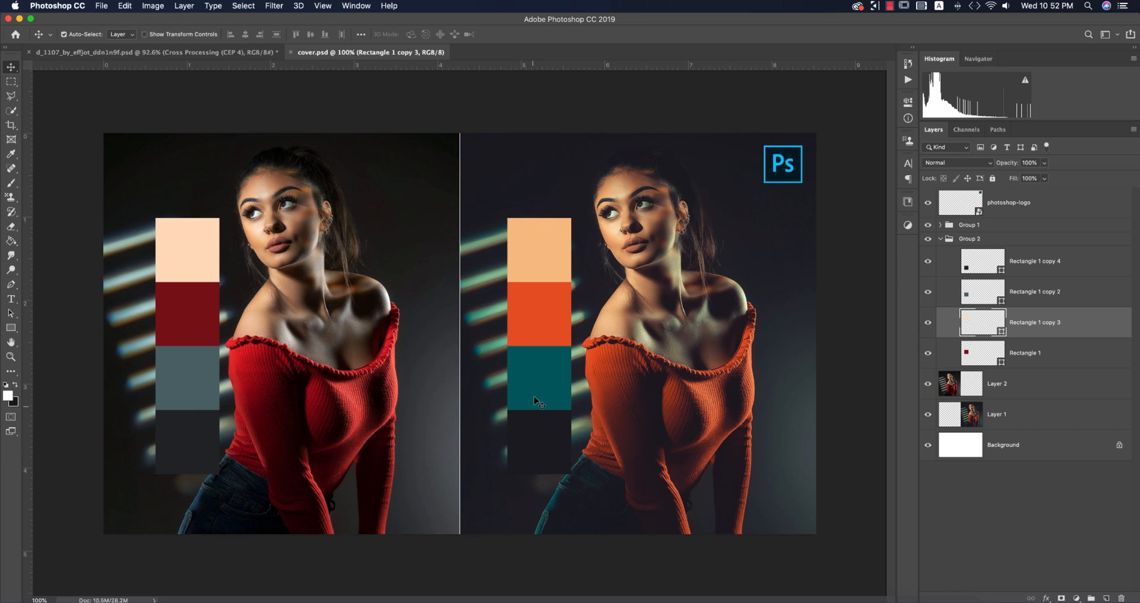
mouse_move(705, 412)
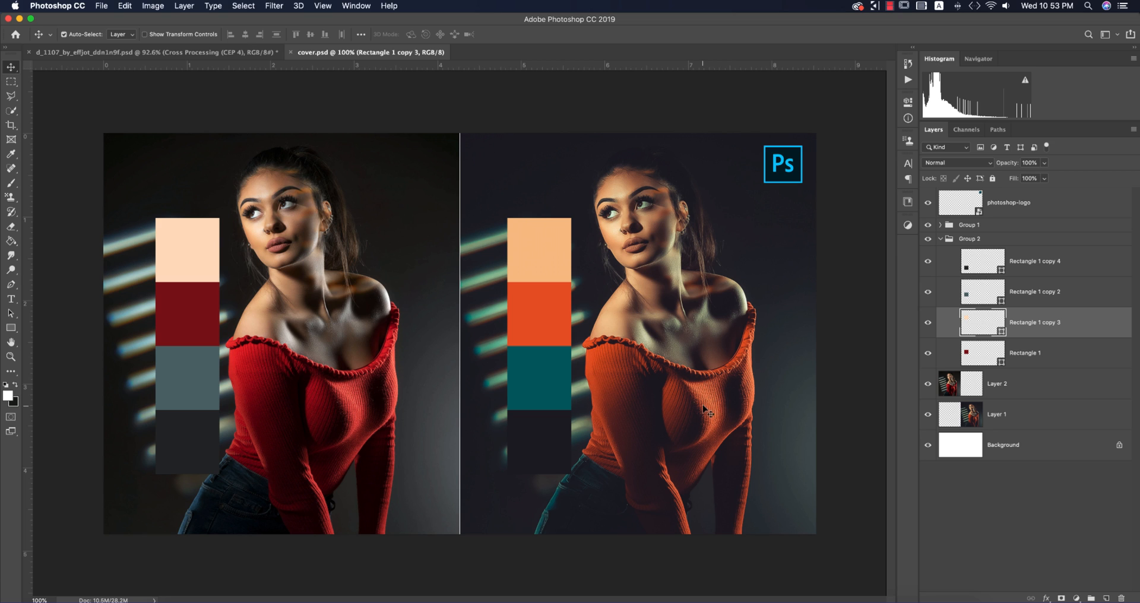
mouse_move(838, 371)
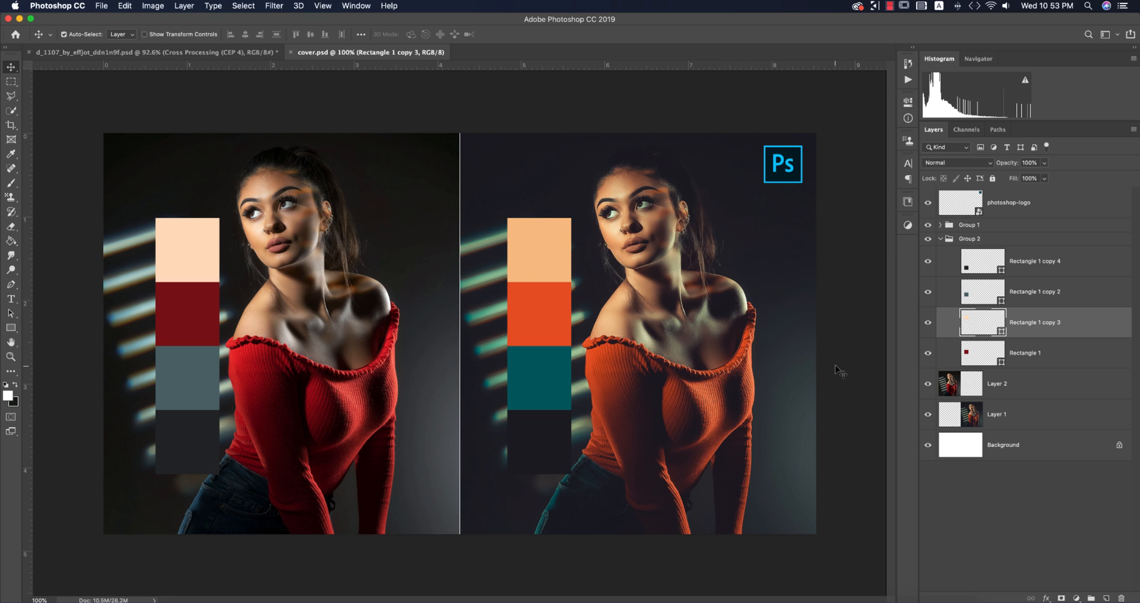